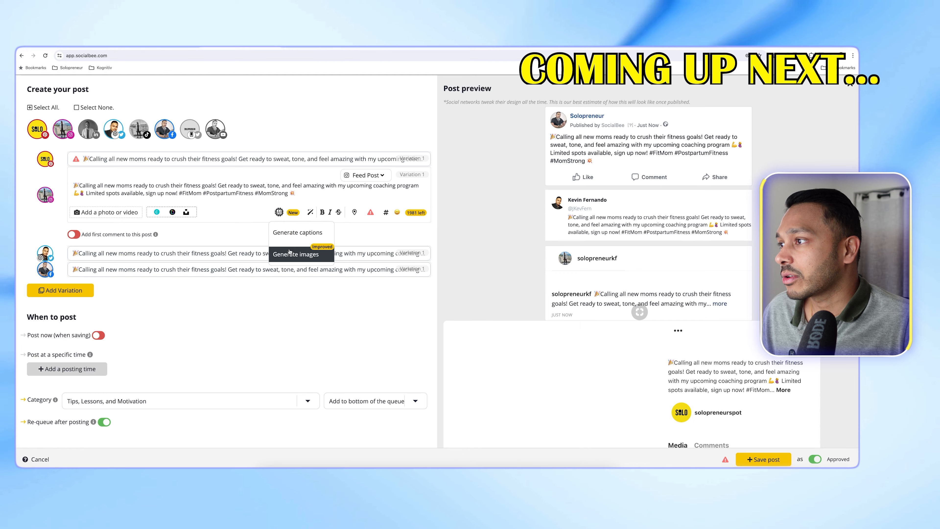
Step: Switch to the Social Media Content Calendar spreadsheet on its Instructions sheet
{"action": "left_click", "coordinate": [295, 254]}
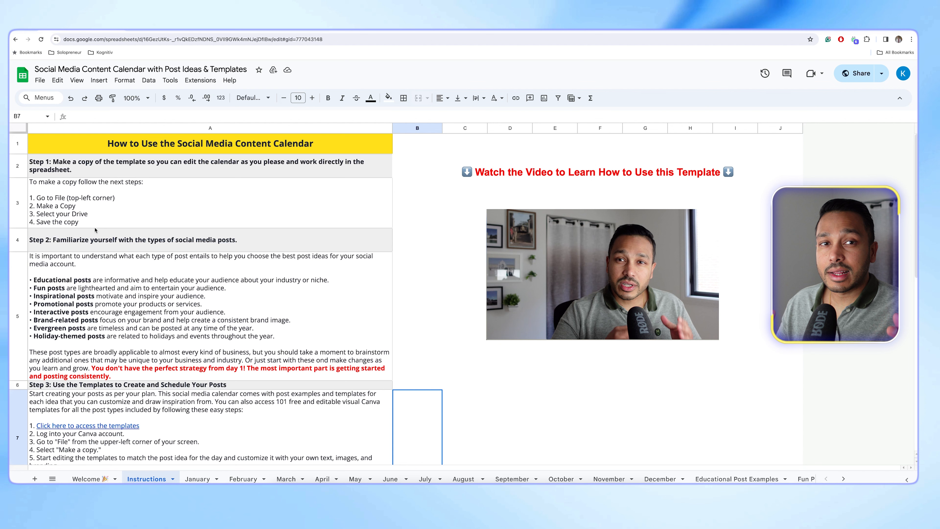
Step: Show the January 2024 sheet with its weekly grid of post ideas
{"action": "left_click", "coordinate": [40, 80]}
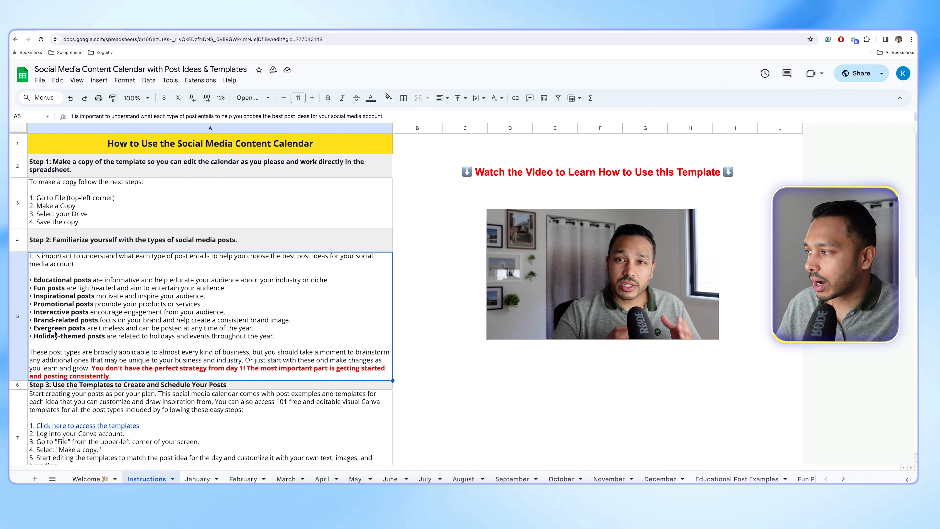
{"action": "left_click", "coordinate": [198, 479]}
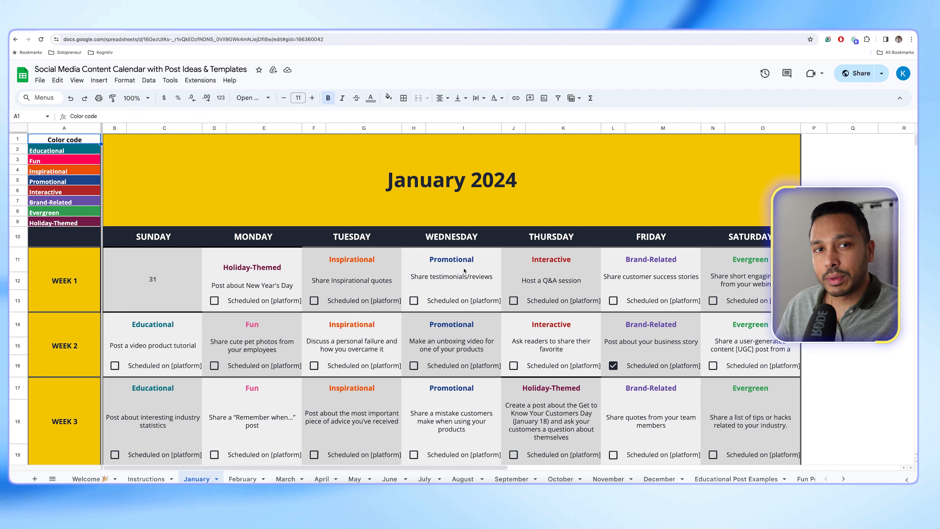
Step: Revisit Instructions and January, then show the Educational Post Examples sheet of captions and hashtags
{"action": "left_click", "coordinate": [145, 478]}
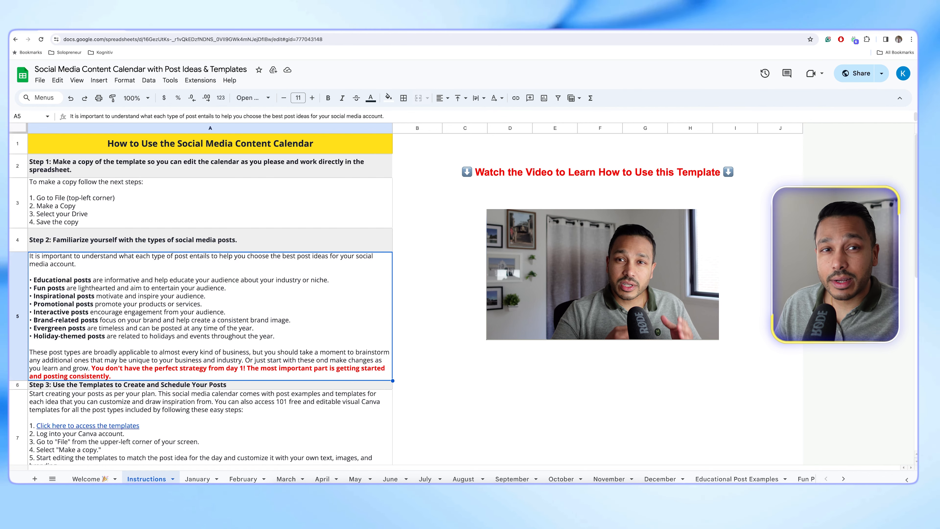
{"action": "scroll", "scroll_direction": "down", "scroll_amount": 3}
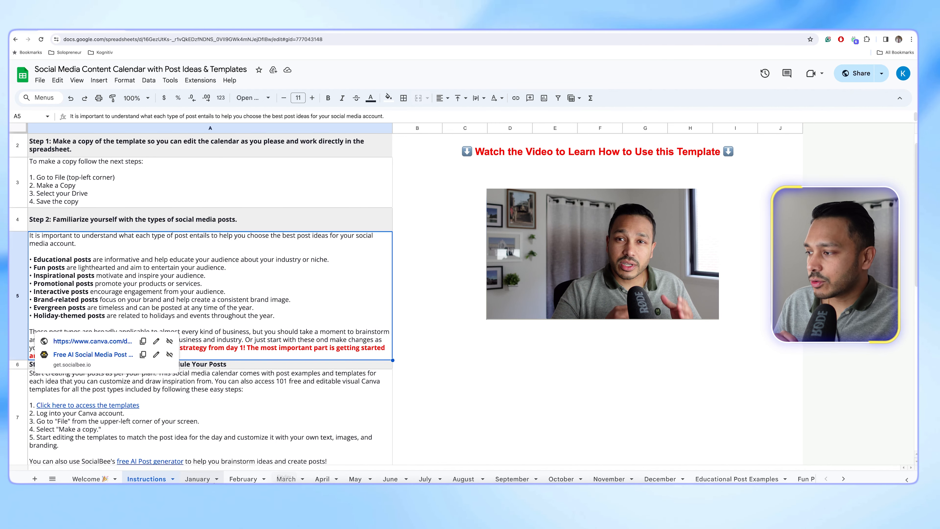
{"action": "left_click", "coordinate": [197, 479]}
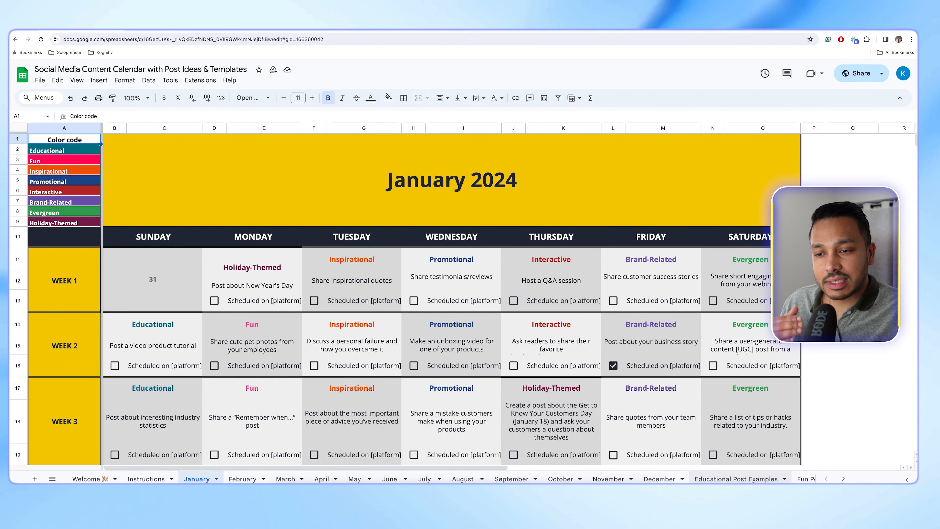
{"action": "left_click", "coordinate": [737, 479]}
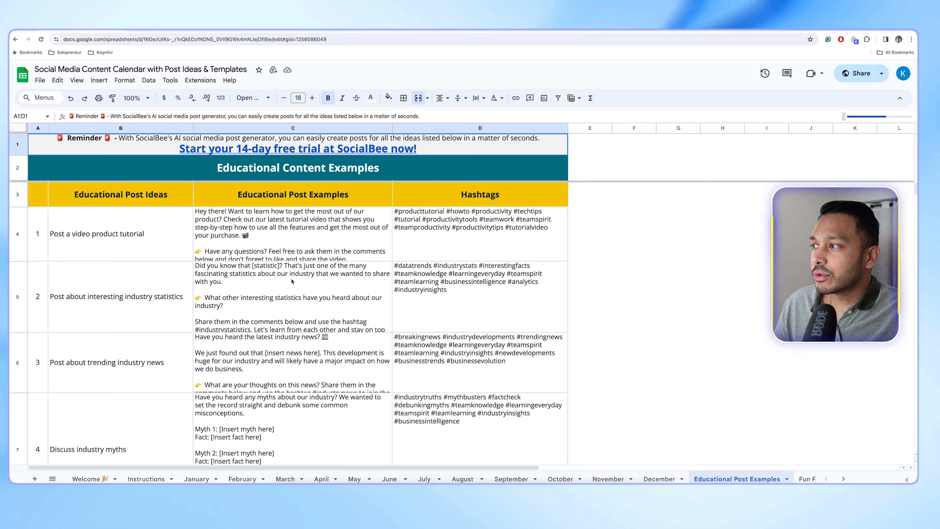
Step: Browse the Inspirational Post Examples, then return to Step 3 on the Instructions sheet
{"action": "scroll", "scroll_direction": "down", "scroll_amount": 3}
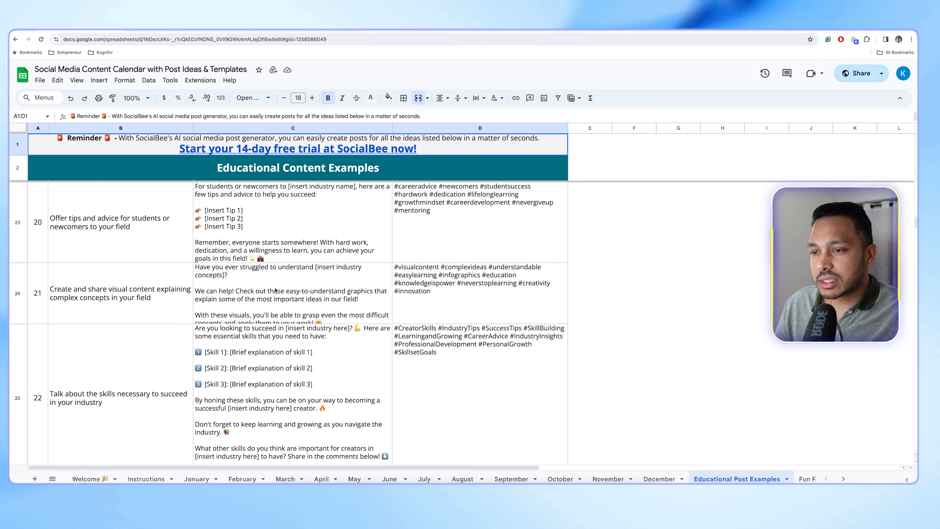
{"action": "scroll", "scroll_direction": "down", "scroll_amount": 3}
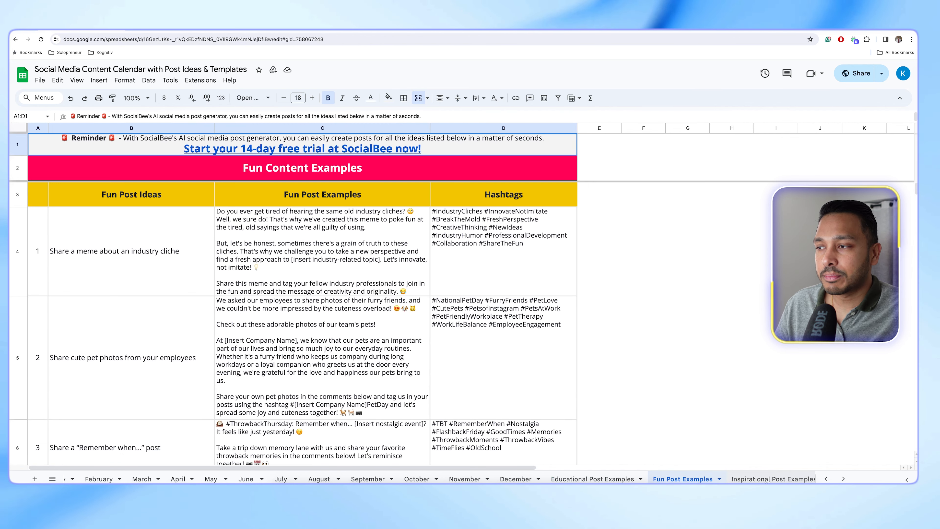
{"action": "left_click", "coordinate": [714, 478]}
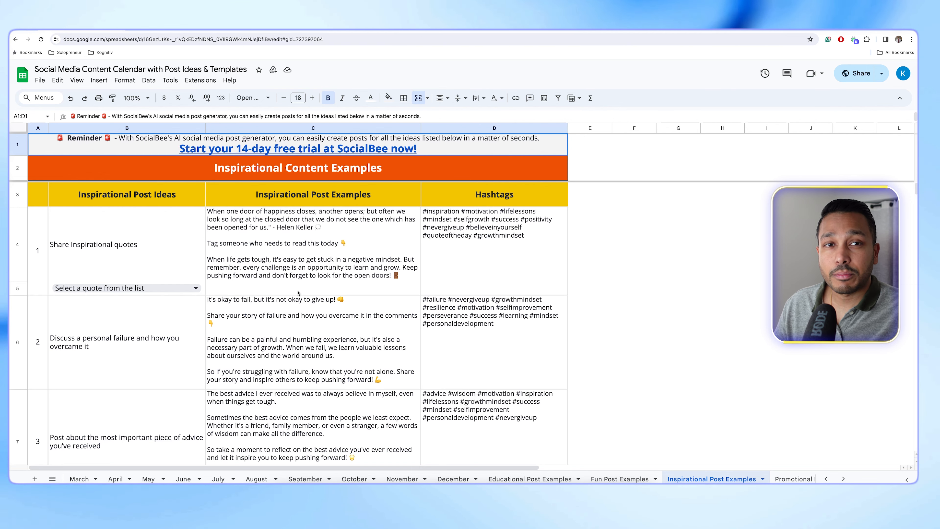
{"action": "left_click", "coordinate": [767, 479]}
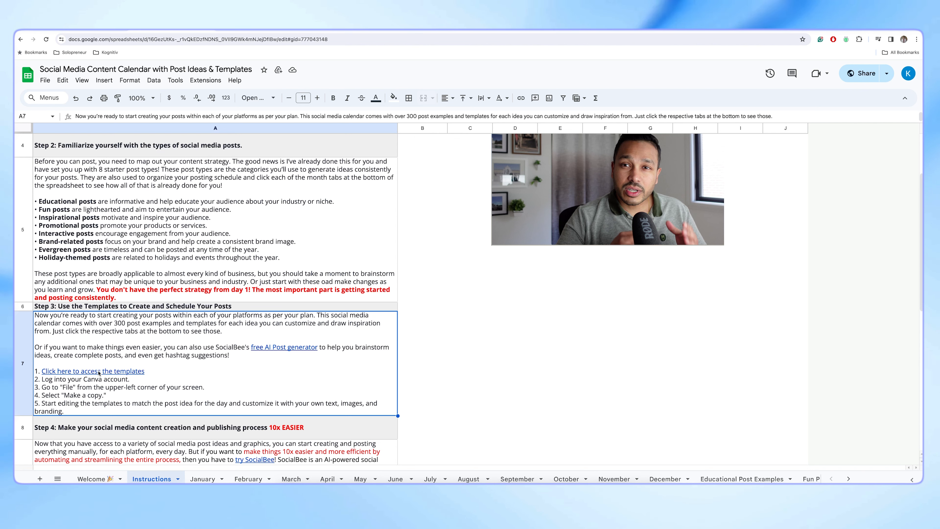
Step: Browse the Canva post templates deck and select the COME JOIN NOW webinar text
{"action": "left_click", "coordinate": [93, 361]}
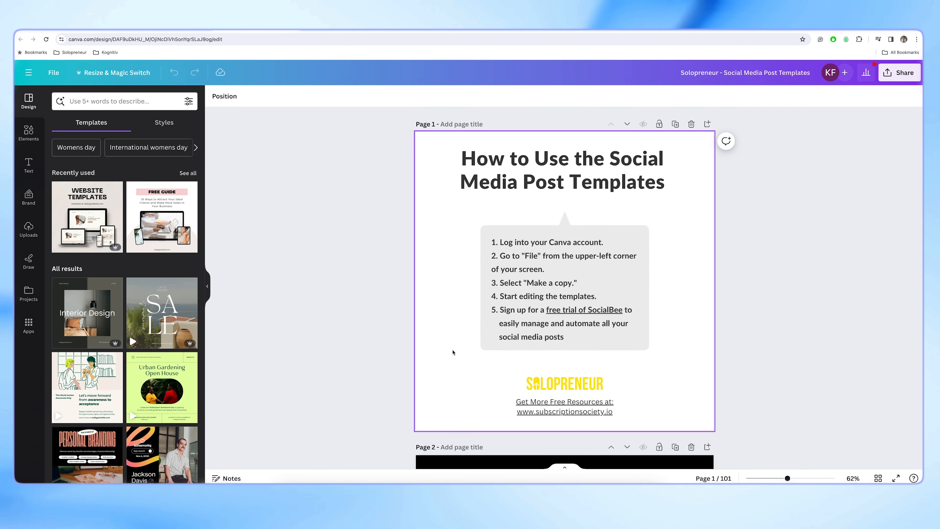
{"action": "scroll", "scroll_direction": "down", "scroll_amount": 3}
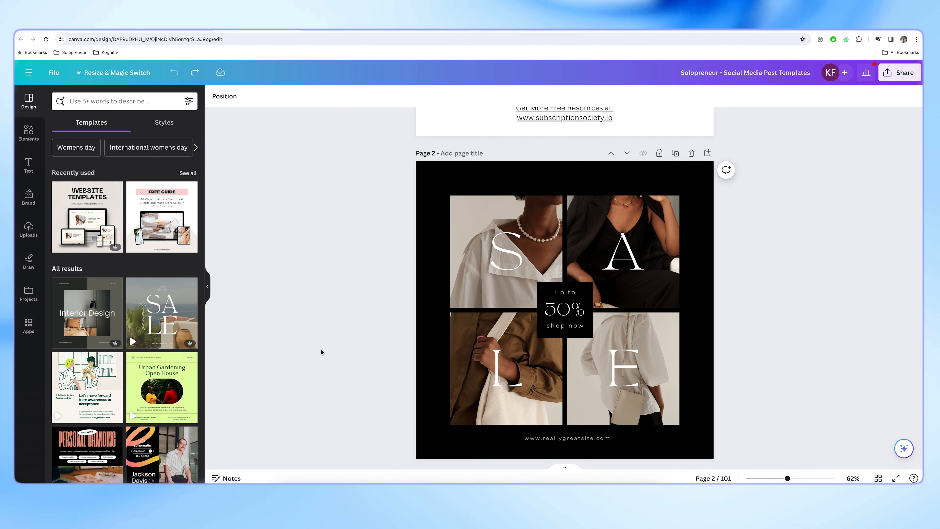
{"action": "scroll", "scroll_direction": "down", "scroll_amount": 3}
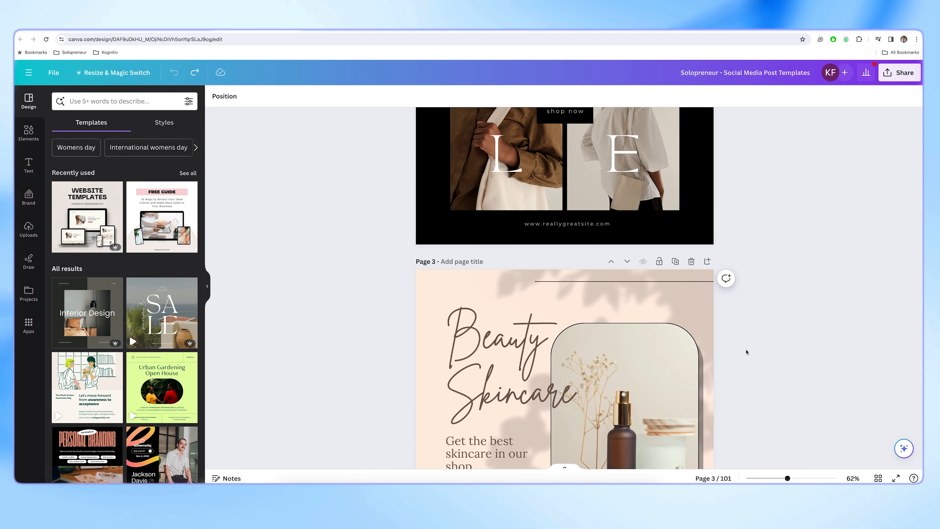
{"action": "scroll", "scroll_direction": "down", "scroll_amount": 3}
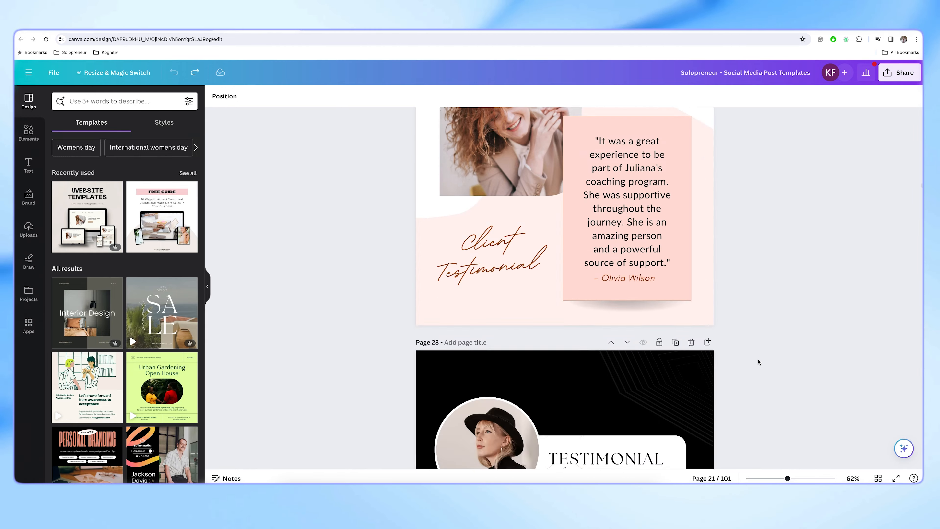
{"action": "scroll", "scroll_direction": "down", "scroll_amount": 3}
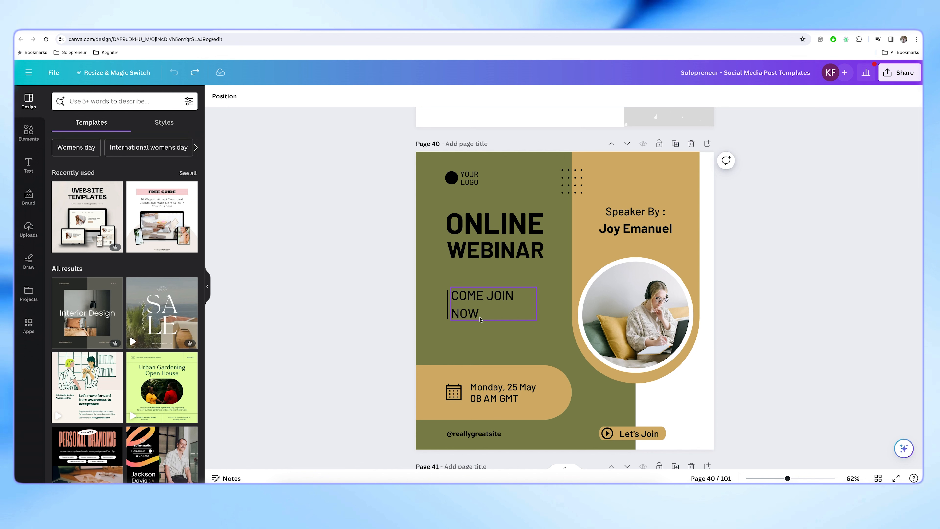
{"action": "left_click", "coordinate": [599, 402]}
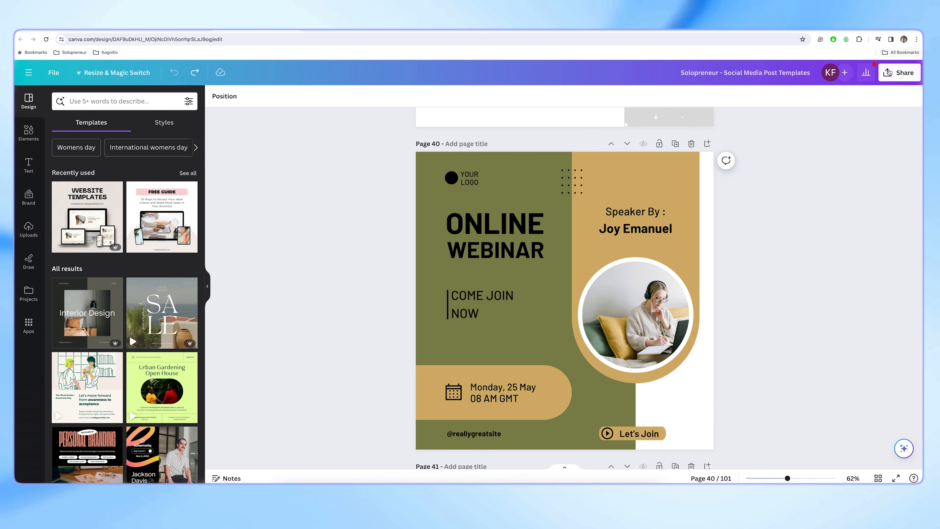
{"action": "left_click", "coordinate": [899, 72]}
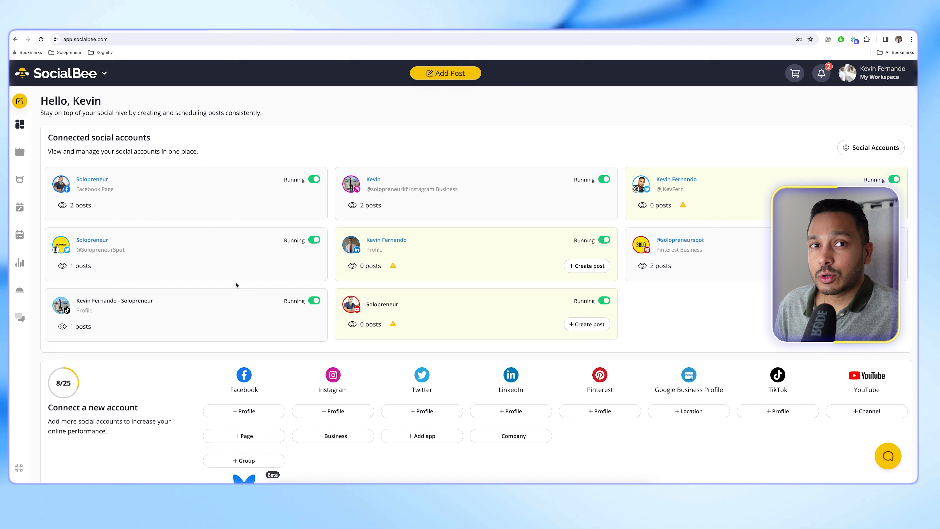
{"action": "mouse_move", "coordinate": [227, 250]}
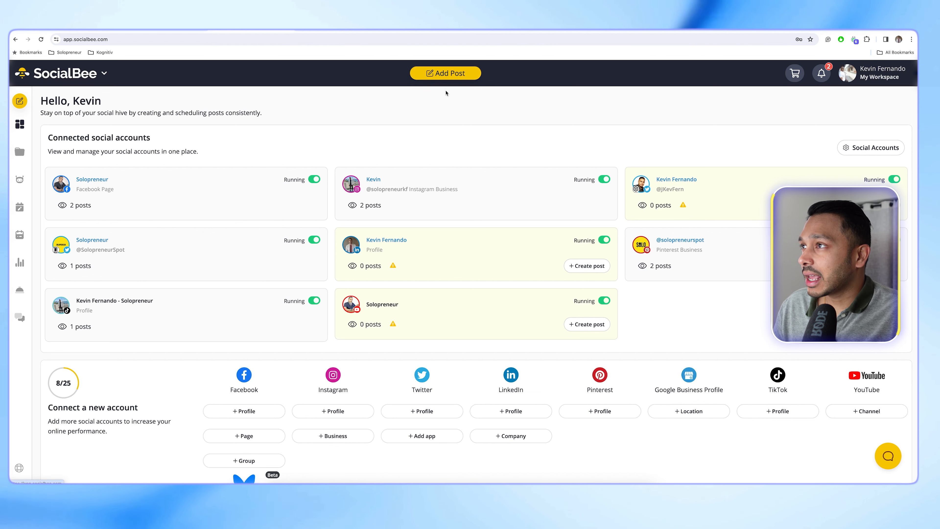
Step: Start a new, empty post from the SocialBee dashboard
{"action": "left_click", "coordinate": [445, 72]}
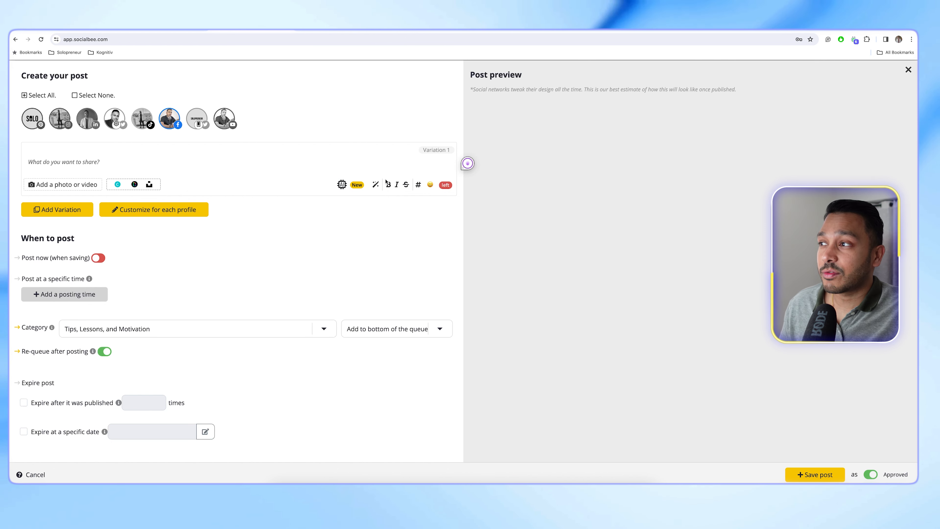
Step: Fill the excitement-building Instagram prompt with new moms looking to sign up for coaching
{"action": "left_click", "coordinate": [341, 185]}
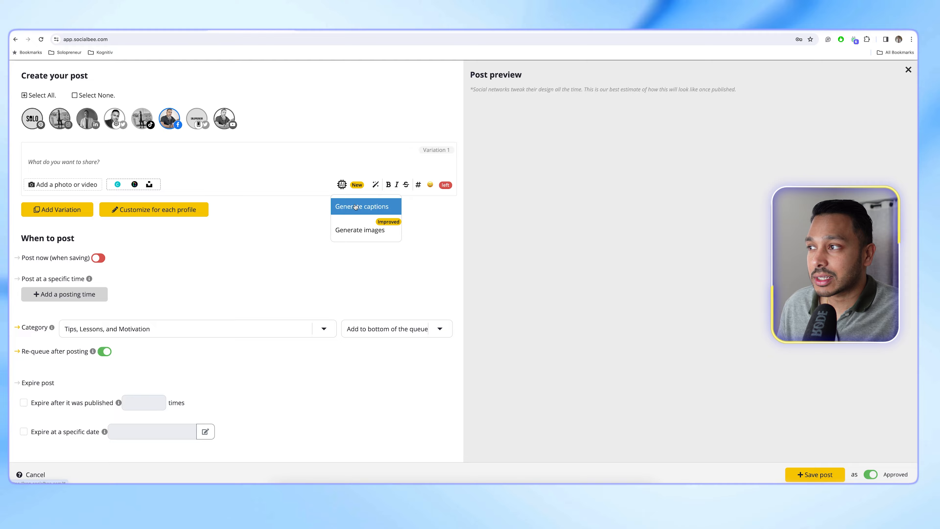
{"action": "left_click", "coordinate": [361, 206]}
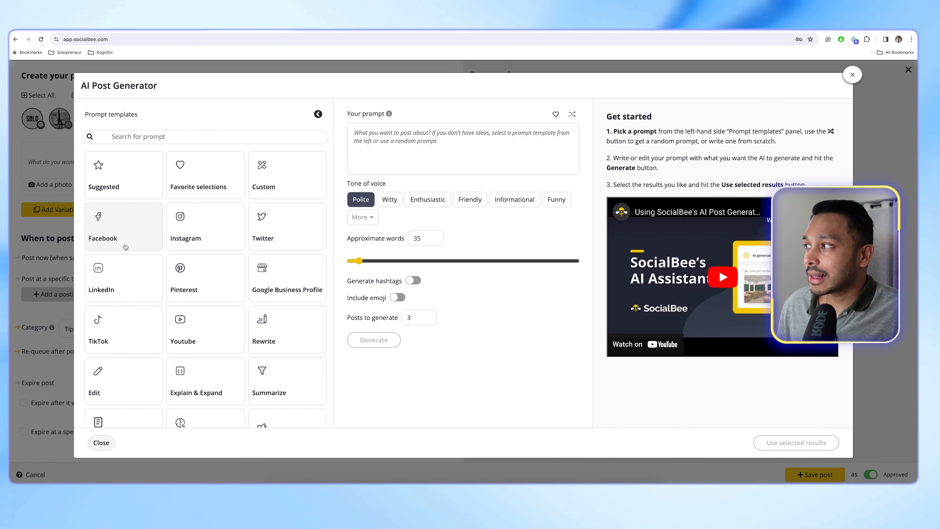
{"action": "left_click", "coordinate": [206, 227]}
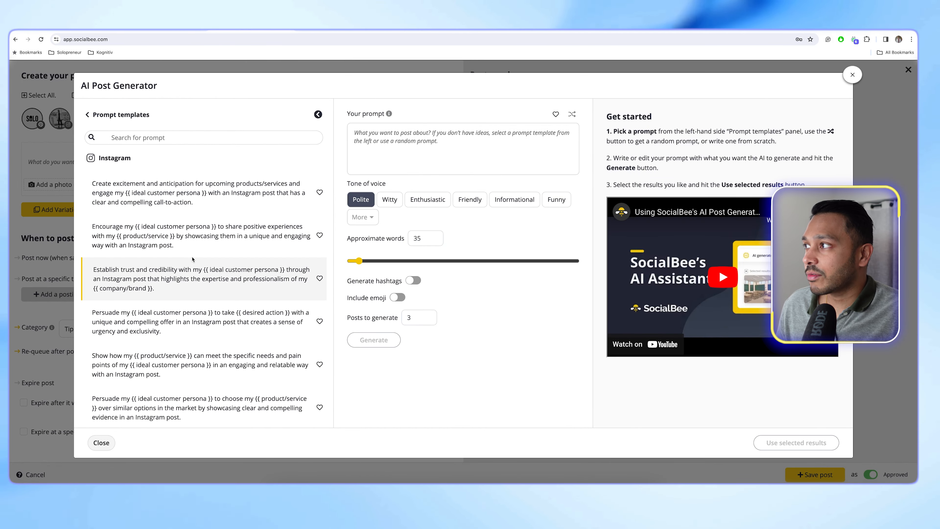
{"action": "scroll", "scroll_direction": "down", "scroll_amount": 3}
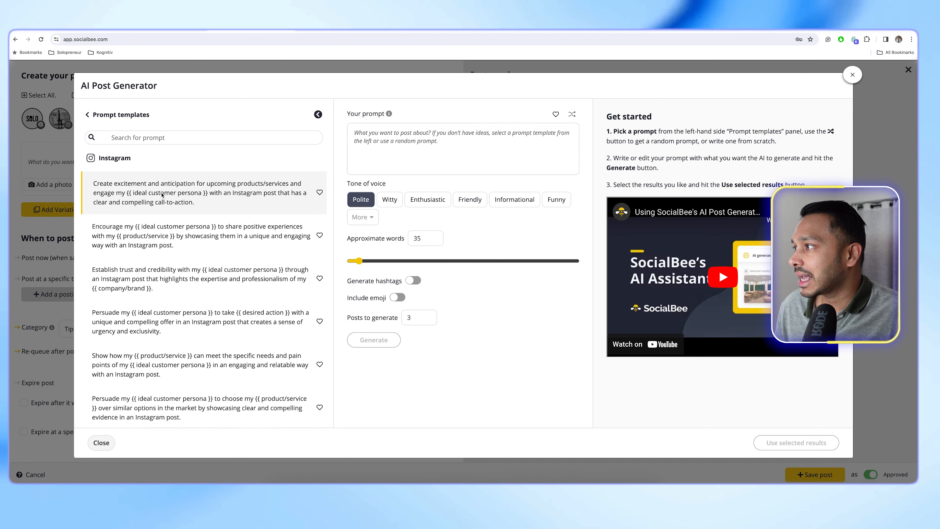
{"action": "left_click", "coordinate": [199, 192]}
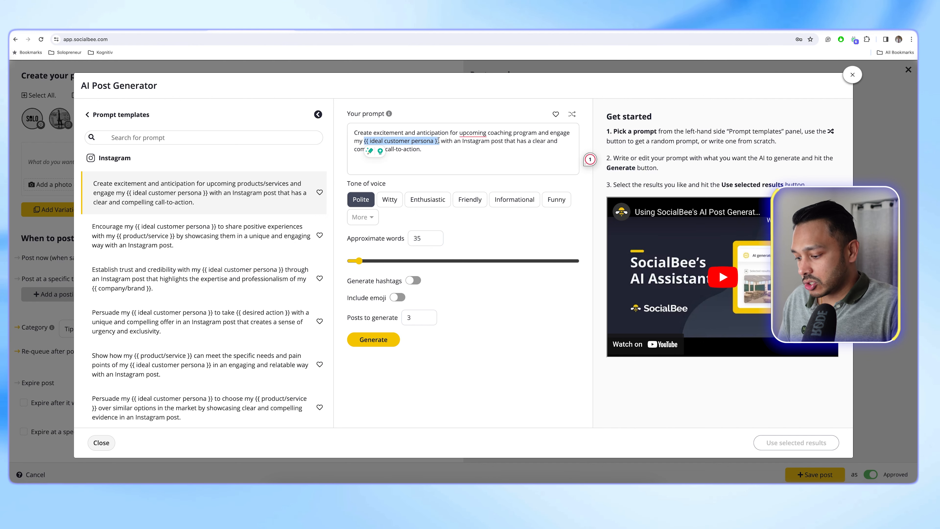
{"action": "type", "text": "new moms"}
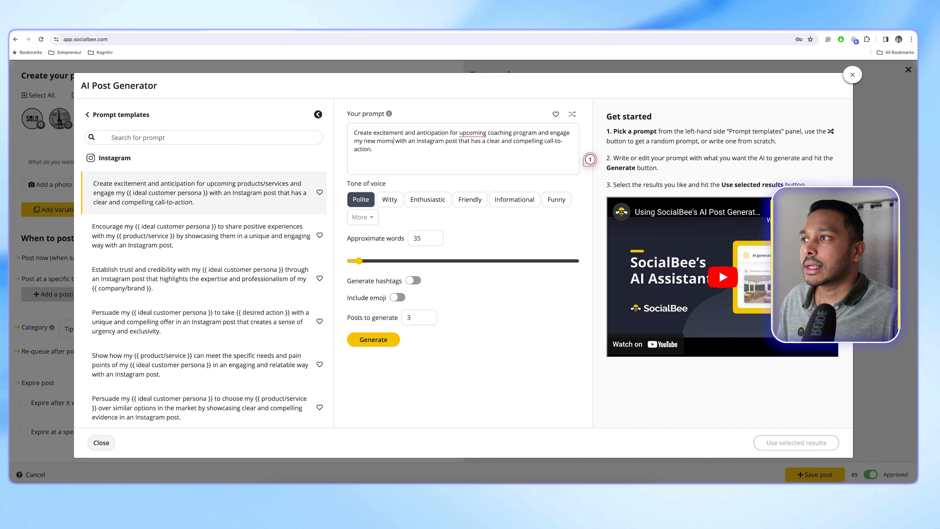
{"action": "type", "text": "looking to get back into shape"}
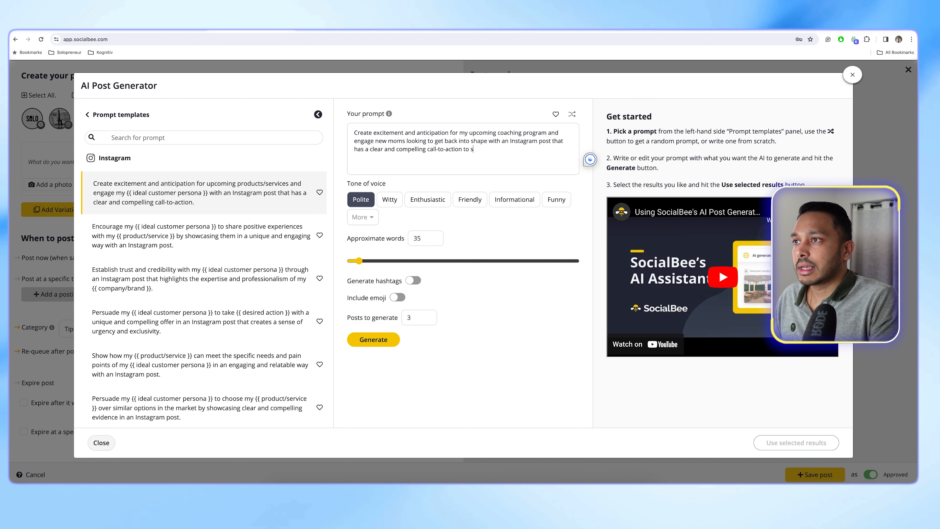
{"action": "type", "text": "ign-up."}
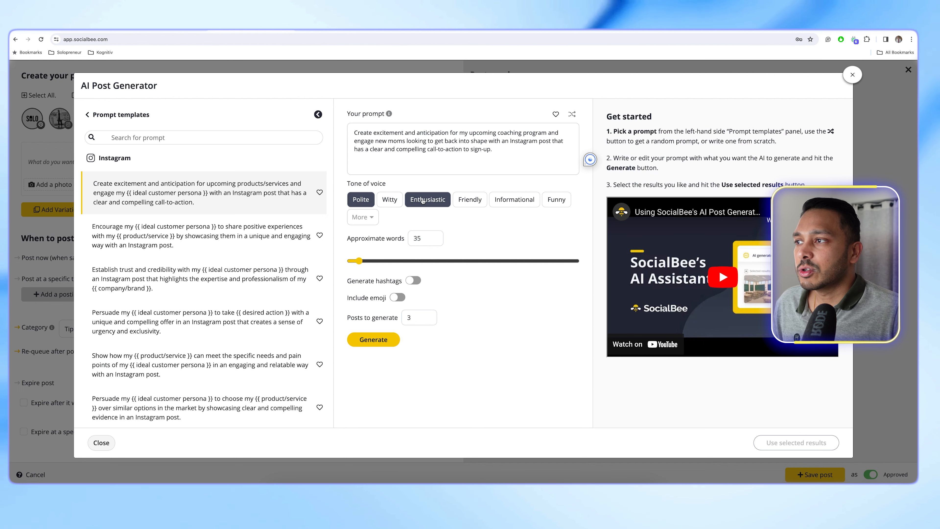
Step: Generate enthusiastic Instagram posts with hashtags and emoji, and pick the first result
{"action": "left_click", "coordinate": [428, 199]}
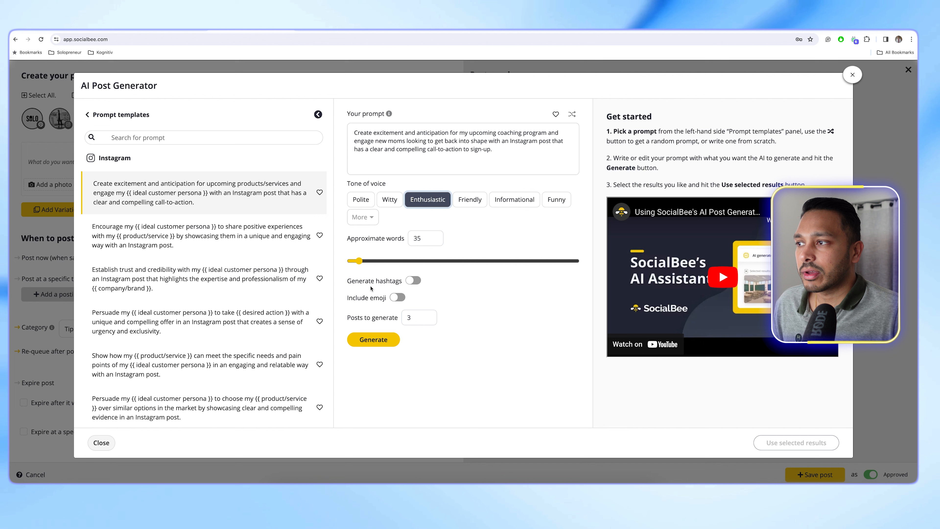
{"action": "left_click", "coordinate": [413, 280]}
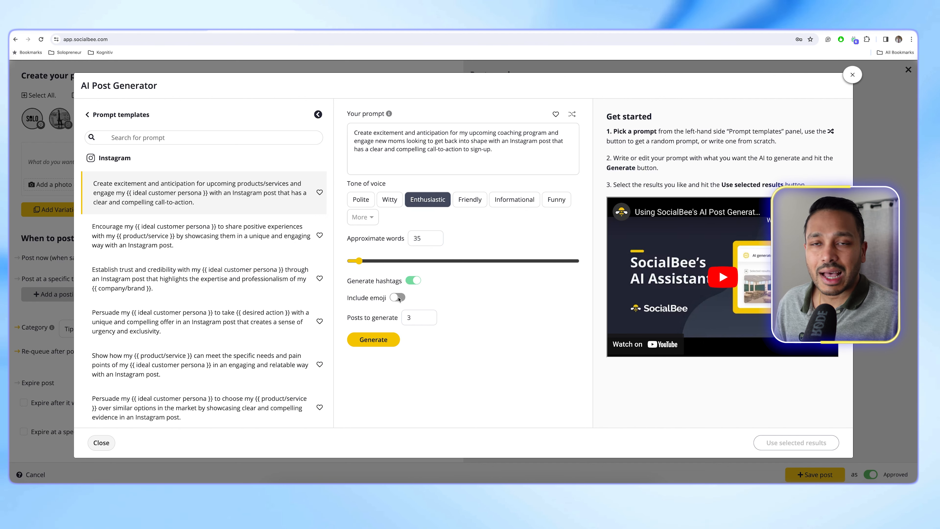
{"action": "left_click", "coordinate": [398, 297]}
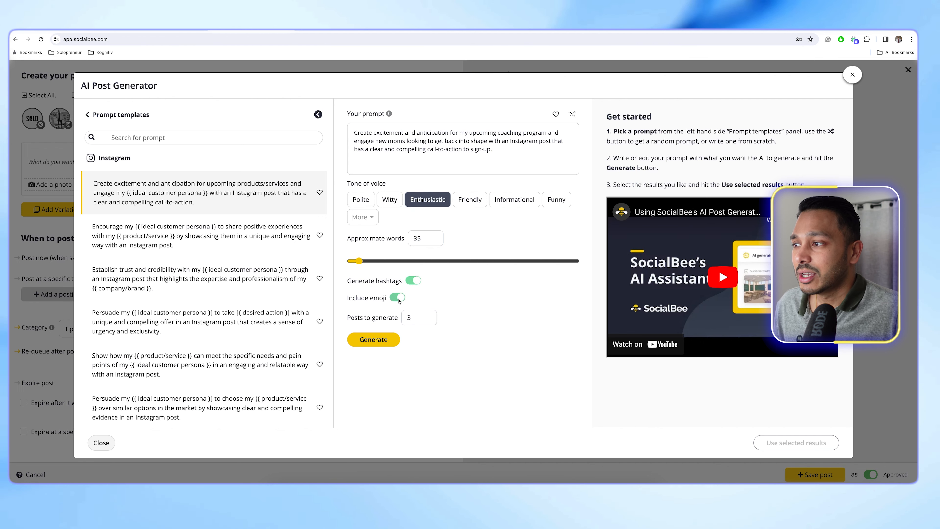
{"action": "left_click", "coordinate": [373, 339]}
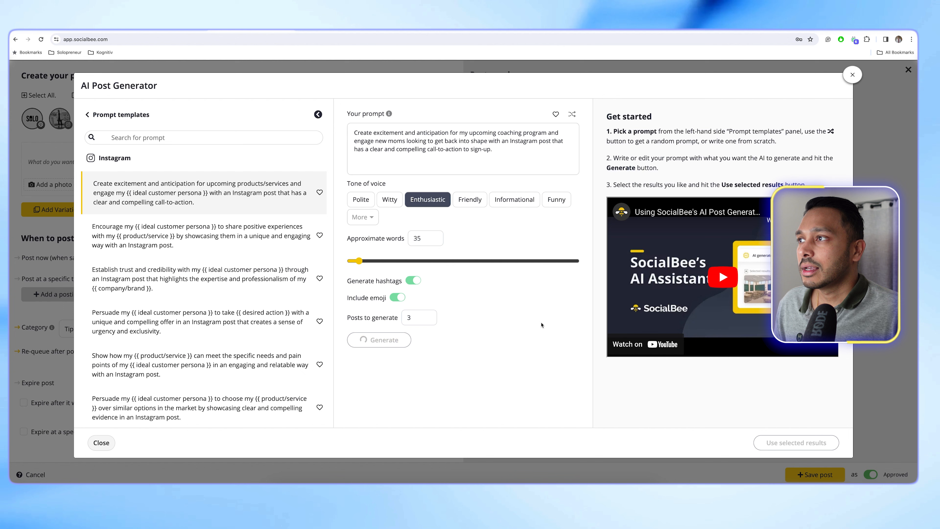
{"action": "left_click", "coordinate": [373, 340]}
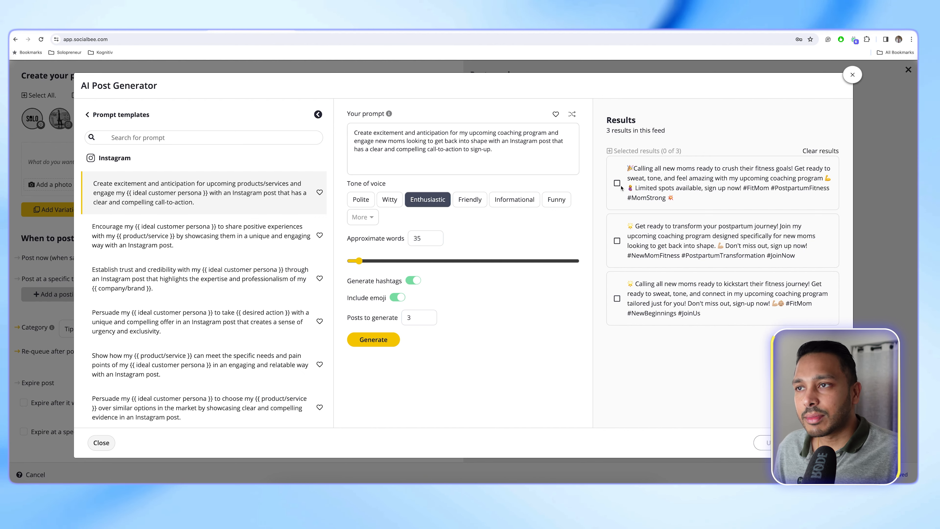
{"action": "left_click", "coordinate": [617, 183]}
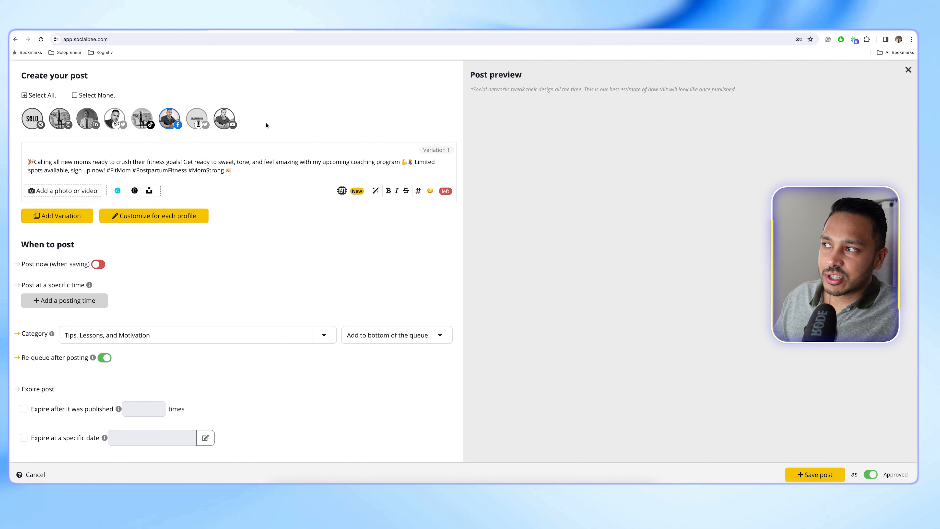
{"action": "mouse_move", "coordinate": [115, 118]}
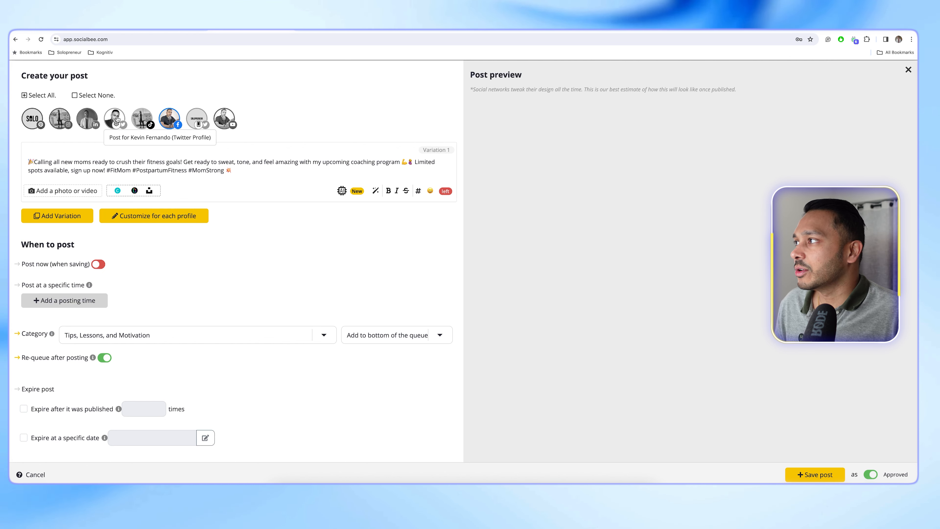
Step: Add the Twitter and Instagram Business profiles to the post
{"action": "left_click", "coordinate": [59, 118]}
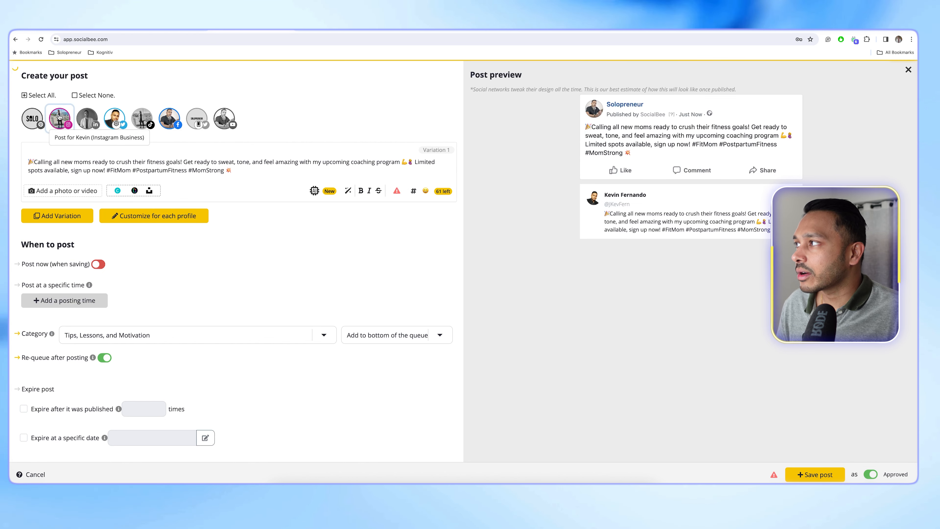
{"action": "left_click", "coordinate": [59, 118]}
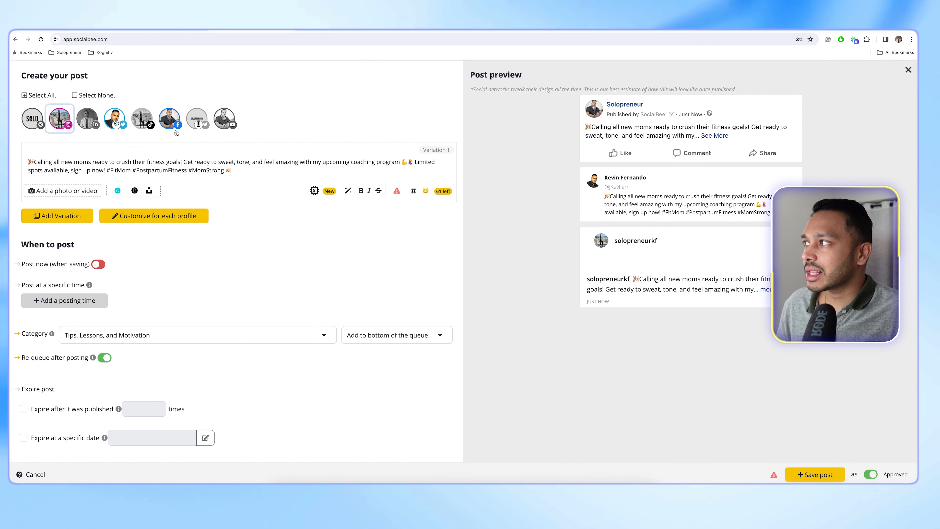
{"action": "mouse_move", "coordinate": [150, 139]}
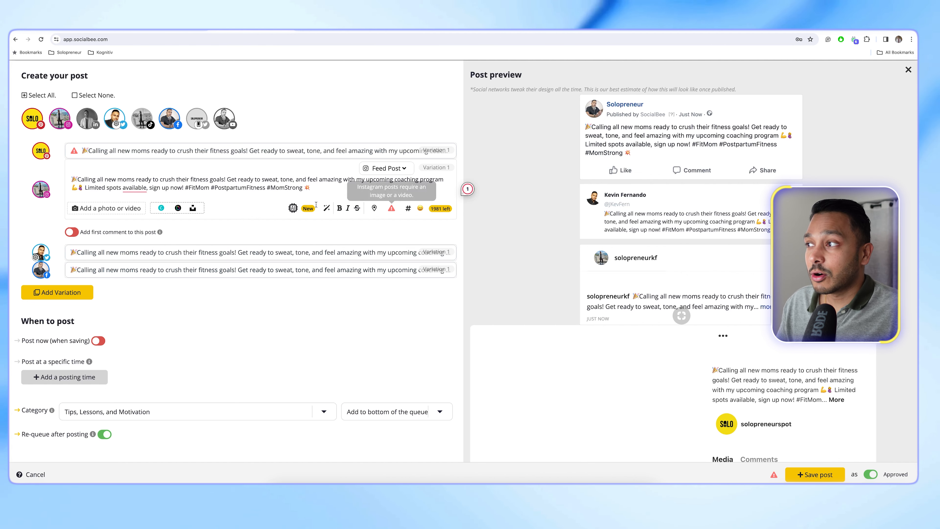
{"action": "left_click", "coordinate": [293, 208]}
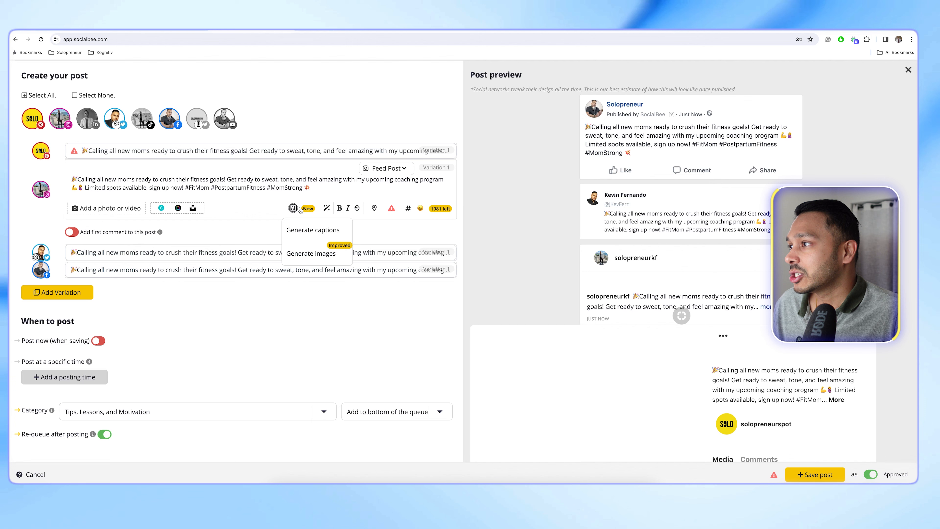
Step: Generate three natural-style AI images of new moms exercising and choose one for the post
{"action": "left_click", "coordinate": [312, 253]}
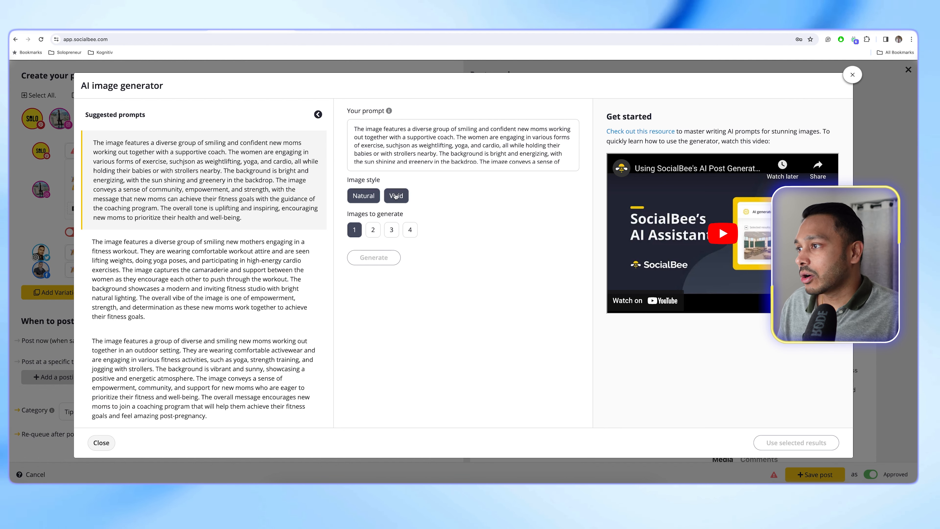
{"action": "left_click", "coordinate": [392, 229]}
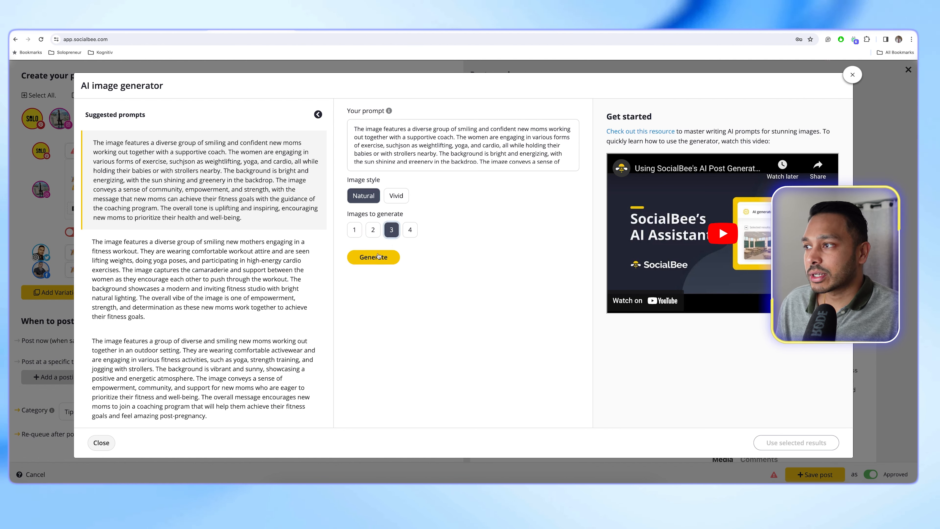
{"action": "left_click", "coordinate": [374, 257]}
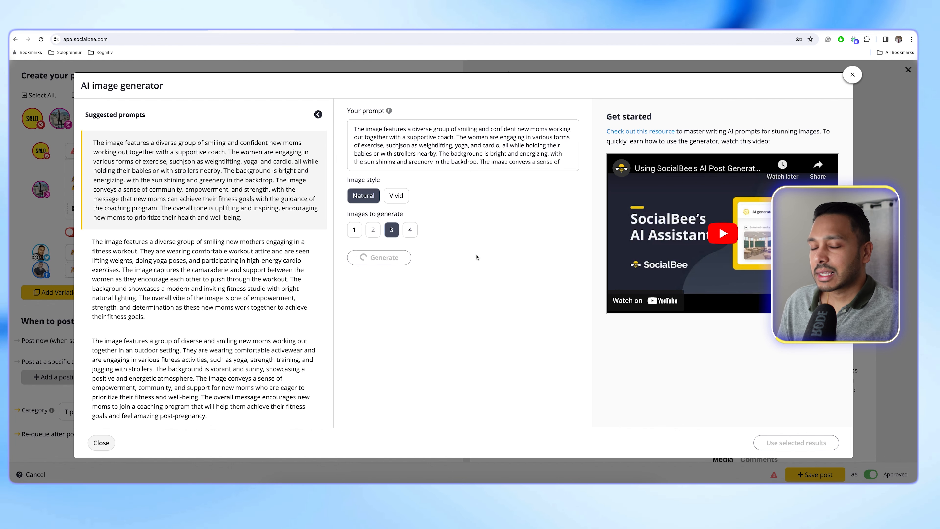
{"action": "left_click", "coordinate": [378, 257]}
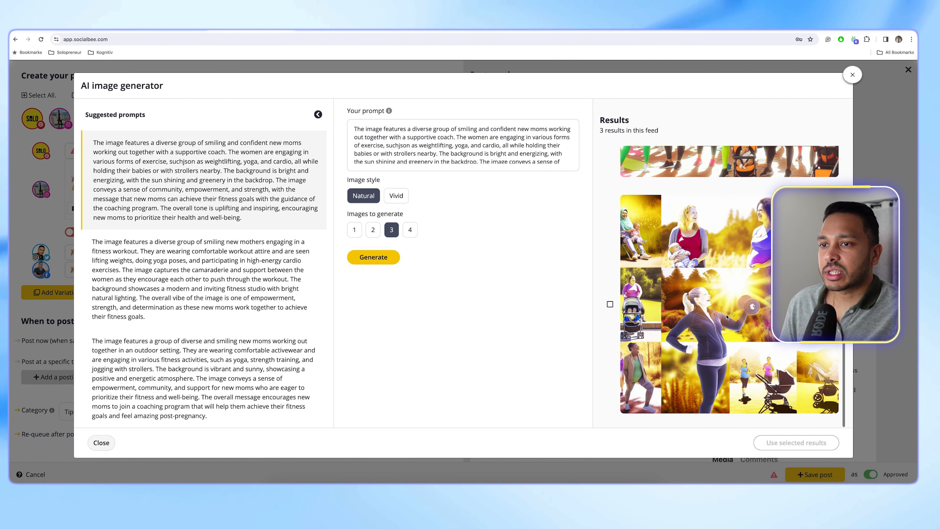
{"action": "left_click", "coordinate": [610, 304]}
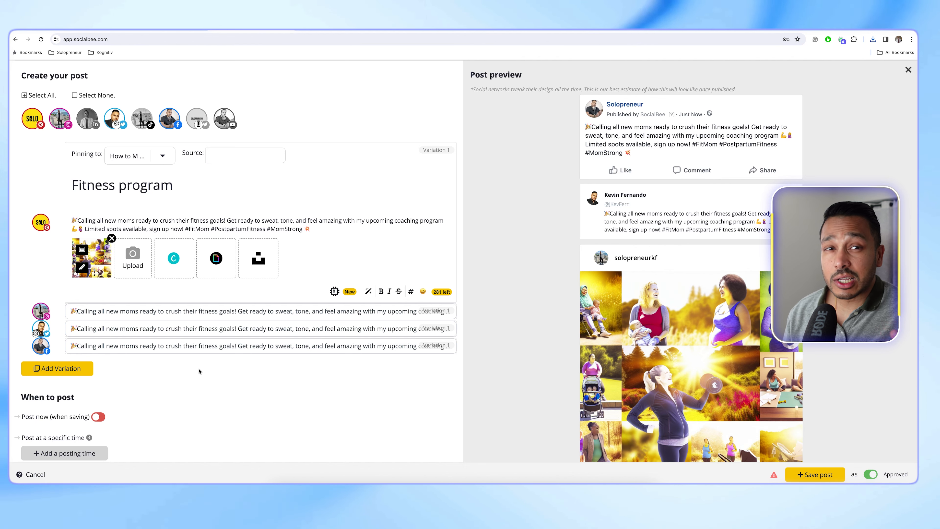
Step: Scroll through the per-profile variations before clearing the composer for a new post
{"action": "scroll", "scroll_direction": "down", "scroll_amount": 3}
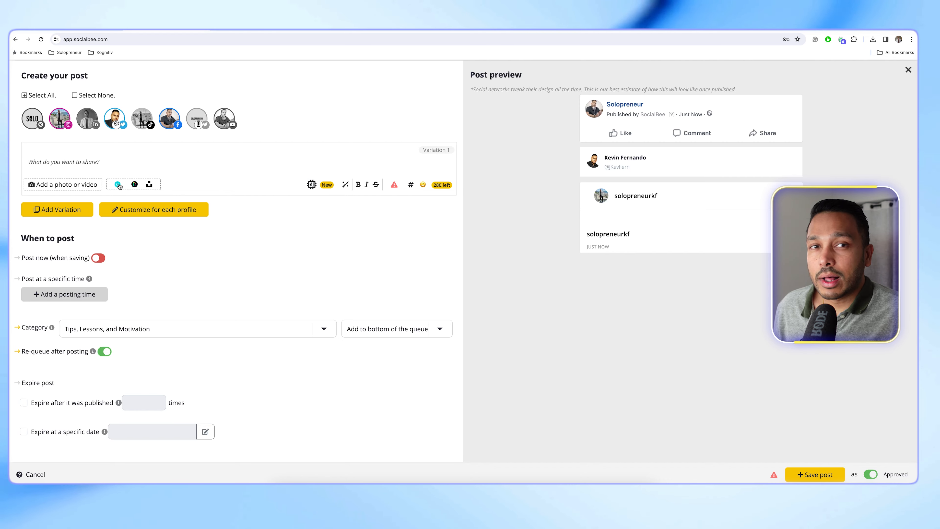
Step: Start a blank Canva design from the composer and browse the Apps and Projects panels
{"action": "left_click", "coordinate": [134, 185]}
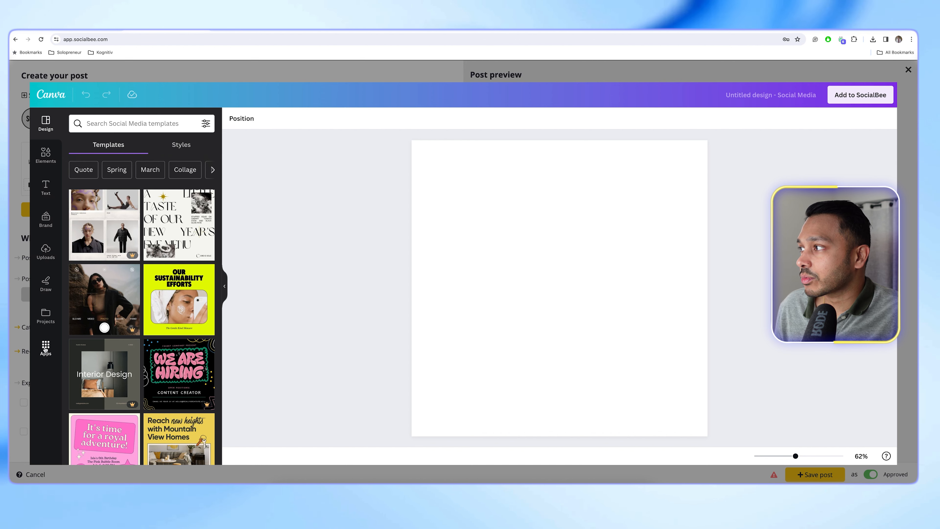
{"action": "left_click", "coordinate": [46, 348]}
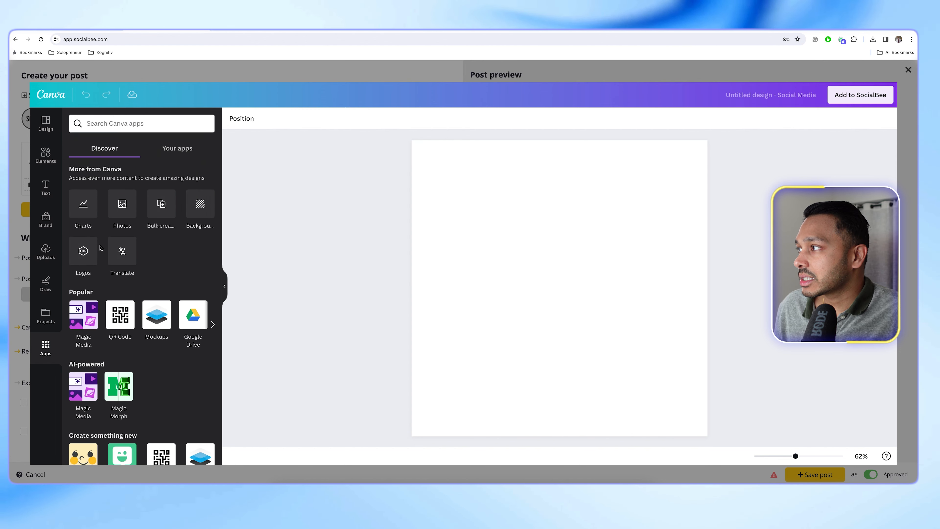
{"action": "left_click", "coordinate": [45, 315]}
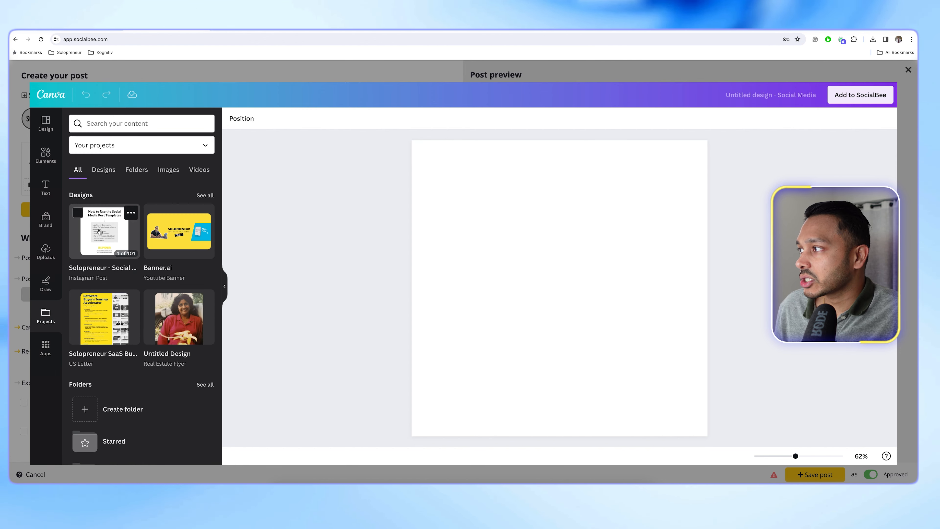
{"action": "left_click", "coordinate": [103, 232]}
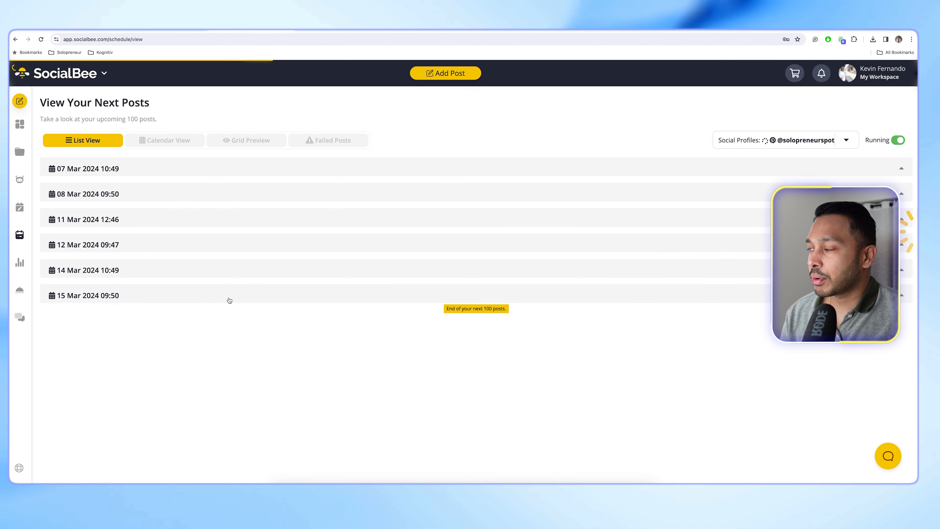
Step: Expand the 07 Mar 2024 posting slot, then view the weekly Schedule Setup by category
{"action": "left_click", "coordinate": [83, 169]}
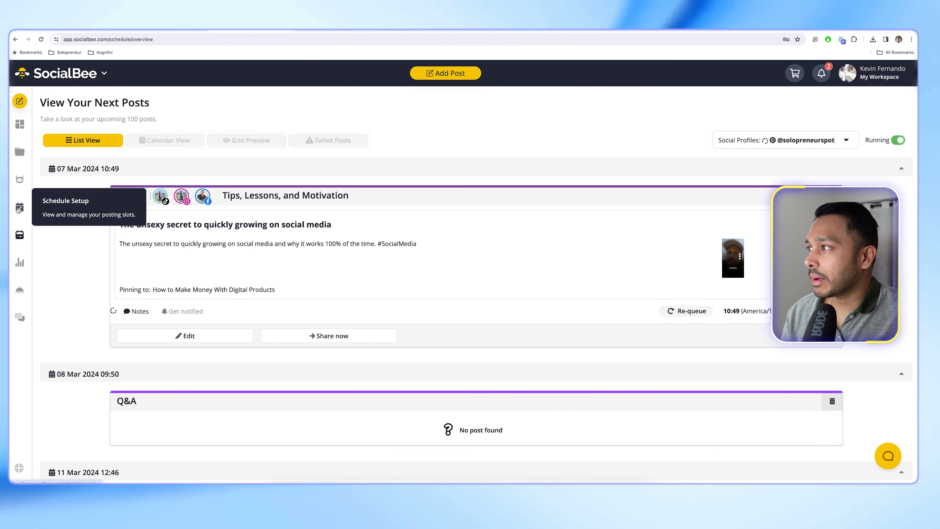
{"action": "left_click", "coordinate": [19, 206]}
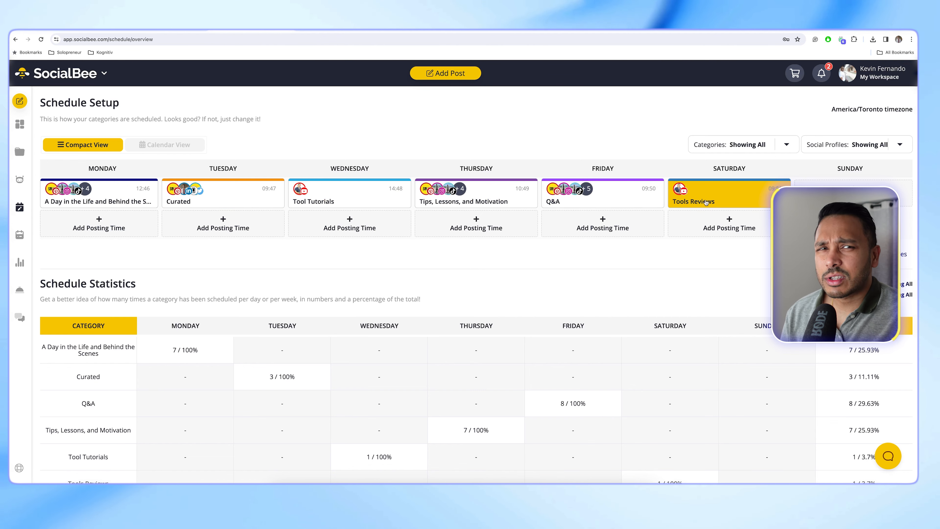
{"action": "left_click", "coordinate": [165, 144]}
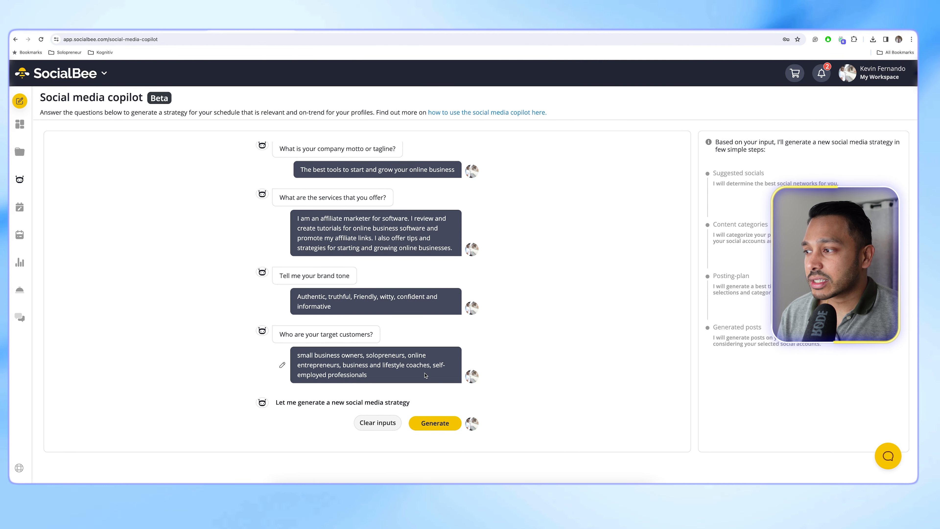
Step: Have the copilot generate a strategy, content categories for the suggested networks, and posts from the plan
{"action": "left_click", "coordinate": [434, 423]}
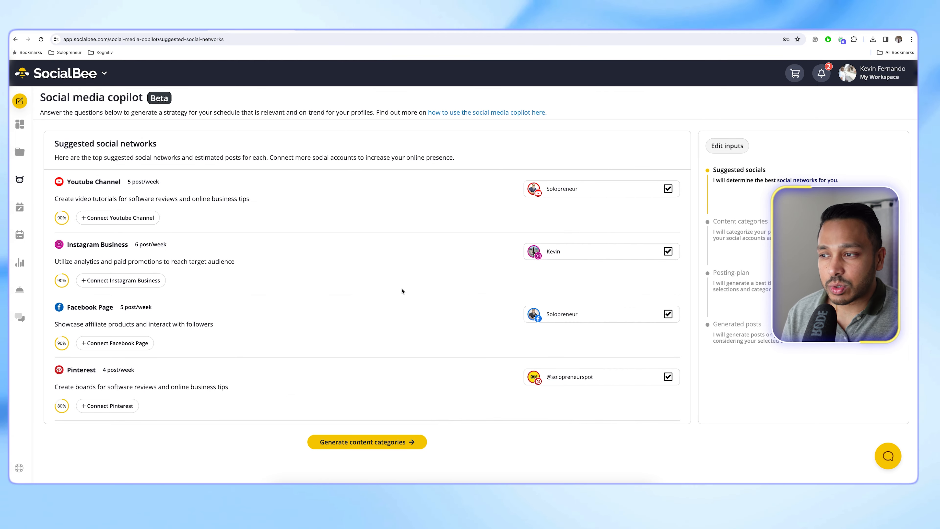
{"action": "scroll", "scroll_direction": "down", "scroll_amount": 3}
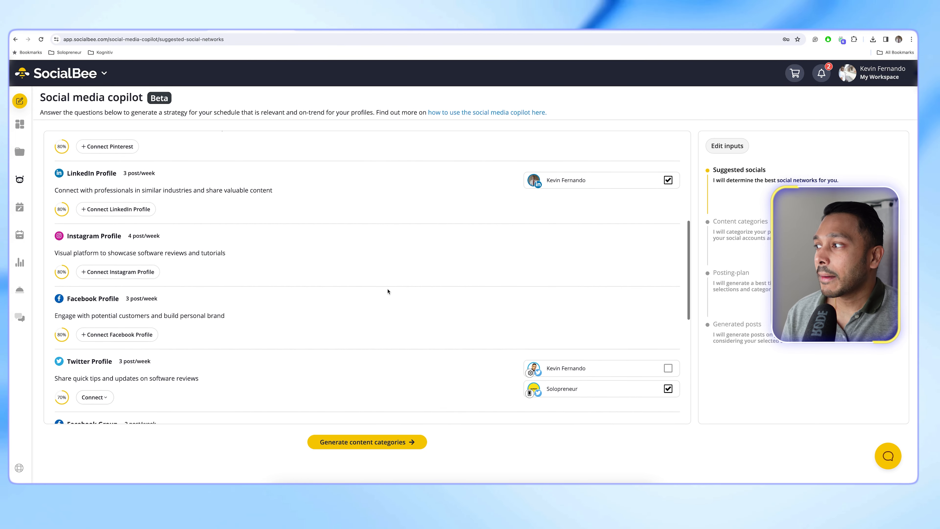
{"action": "scroll", "scroll_direction": "down", "scroll_amount": 3}
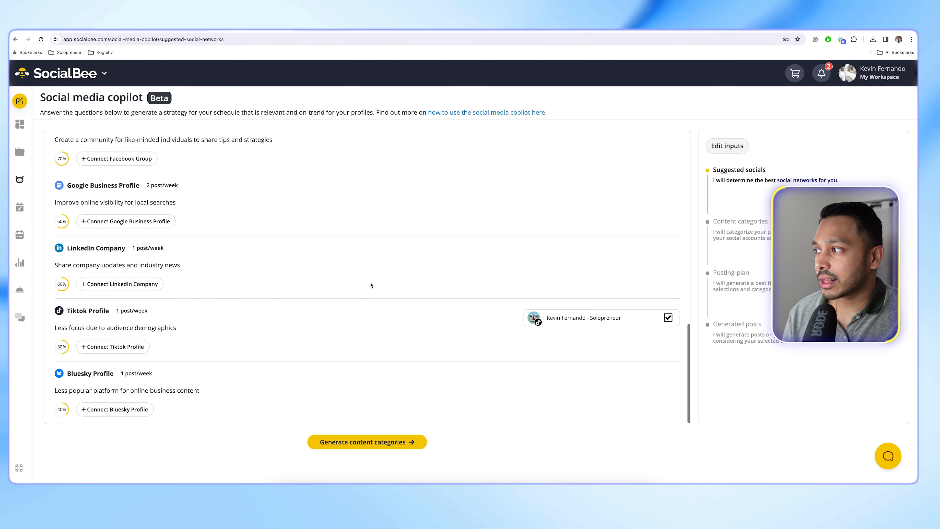
{"action": "left_click", "coordinate": [367, 441]}
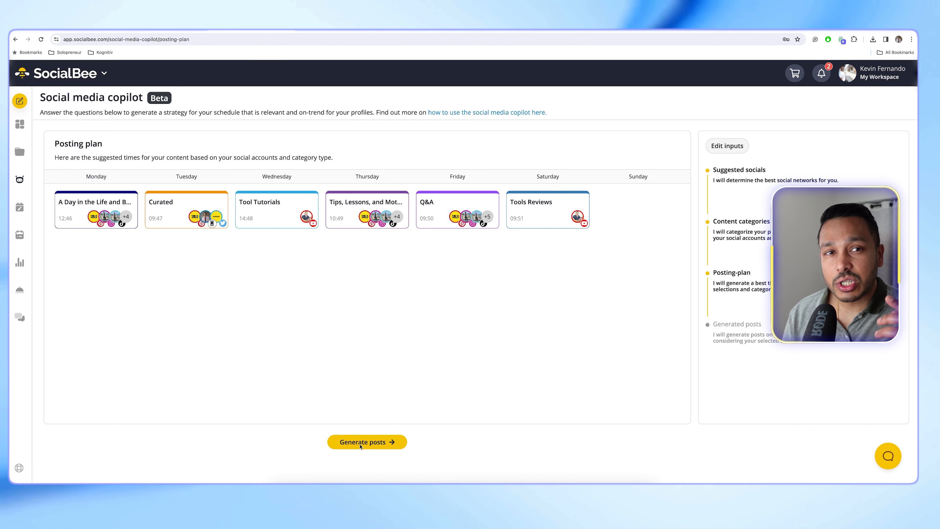
{"action": "left_click", "coordinate": [367, 442]}
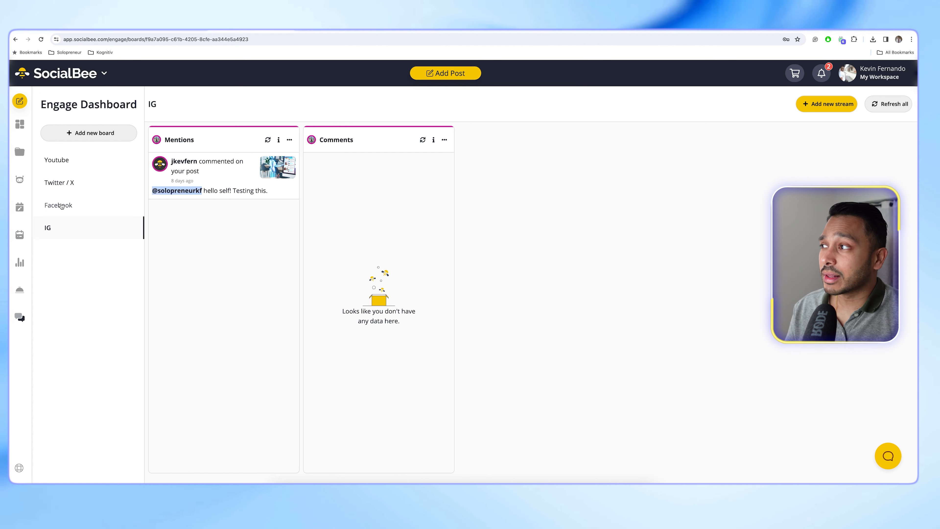
Step: Browse the Facebook and Youtube engagement boards, then move to workspace Users & Roles
{"action": "left_click", "coordinate": [59, 206]}
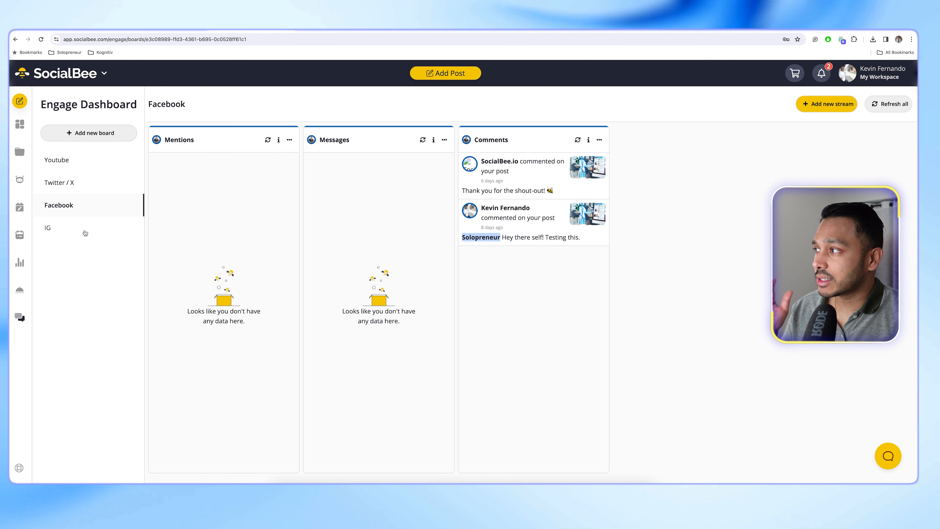
{"action": "left_click", "coordinate": [57, 160]}
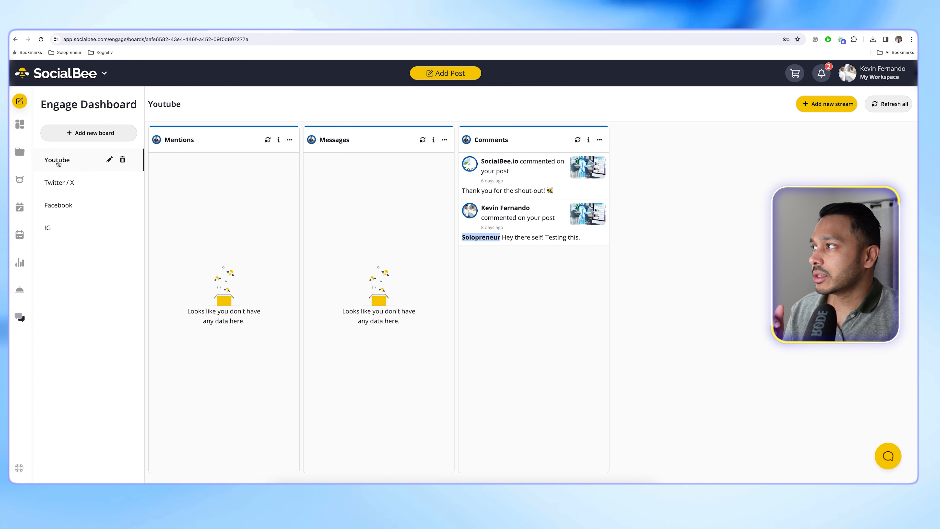
{"action": "left_click", "coordinate": [47, 228]}
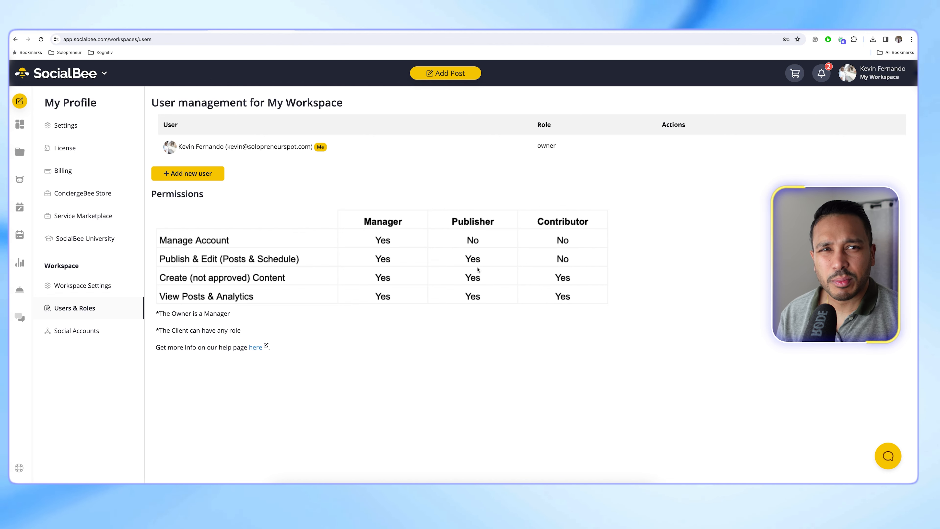
{"action": "mouse_move", "coordinate": [254, 252]}
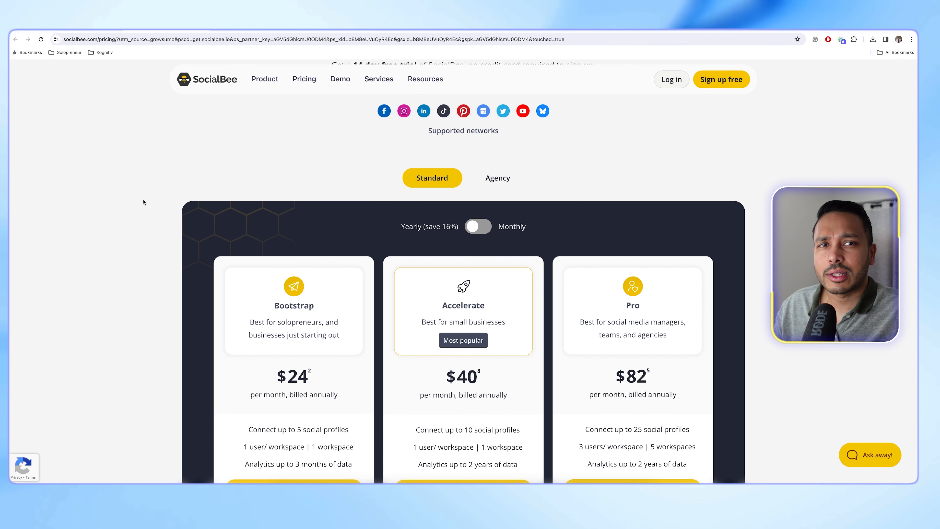
Step: Scroll the pricing page down to the Bootstrap, Accelerate and Pro plan cards
{"action": "scroll", "scroll_direction": "down", "scroll_amount": 3}
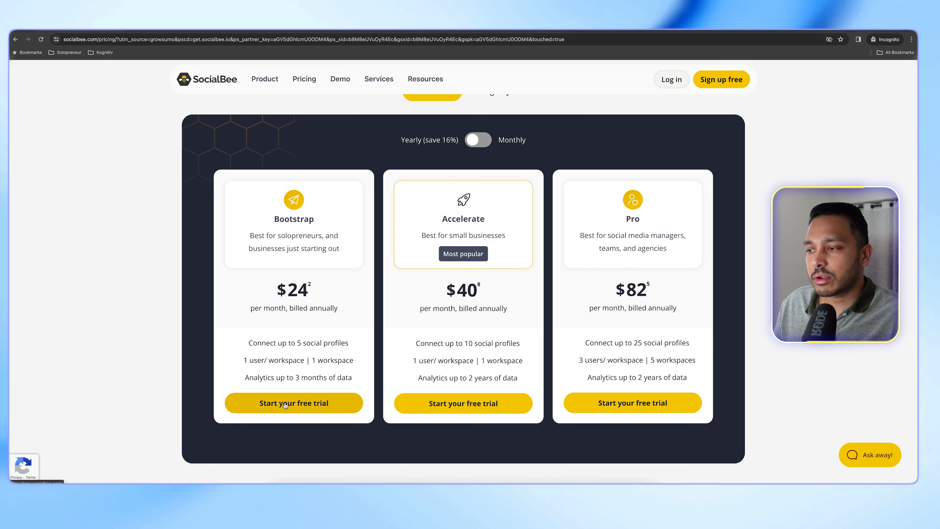
{"action": "mouse_move", "coordinate": [722, 79]}
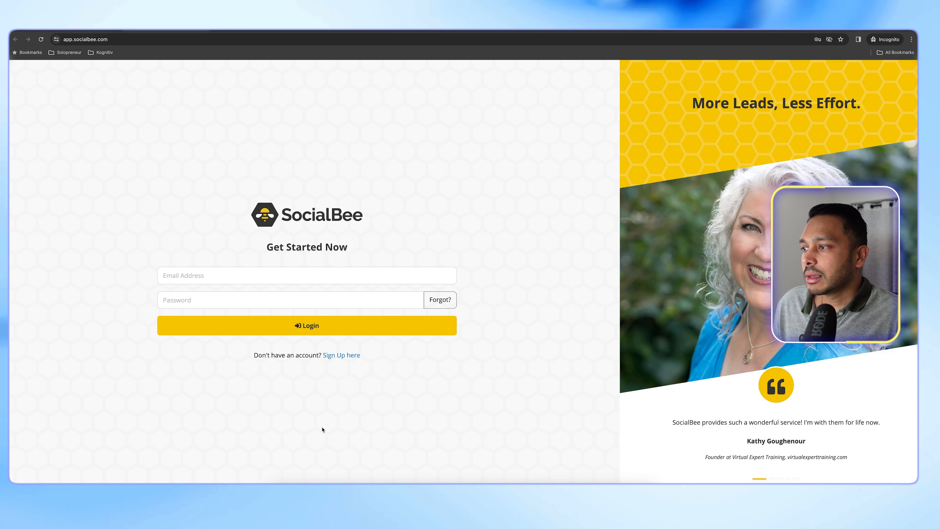
Step: Switch from login to sign-up and reach the Create Account form
{"action": "left_click", "coordinate": [342, 355]}
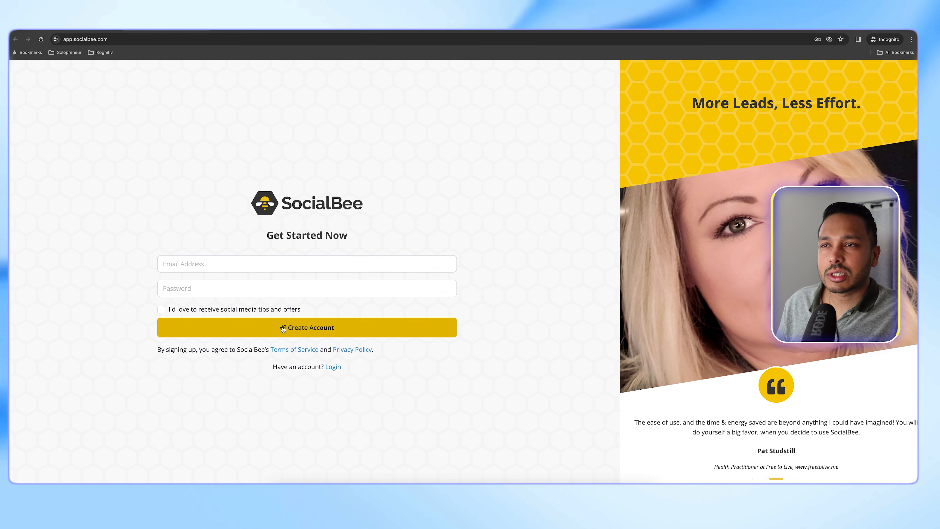
{"action": "left_click", "coordinate": [307, 327]}
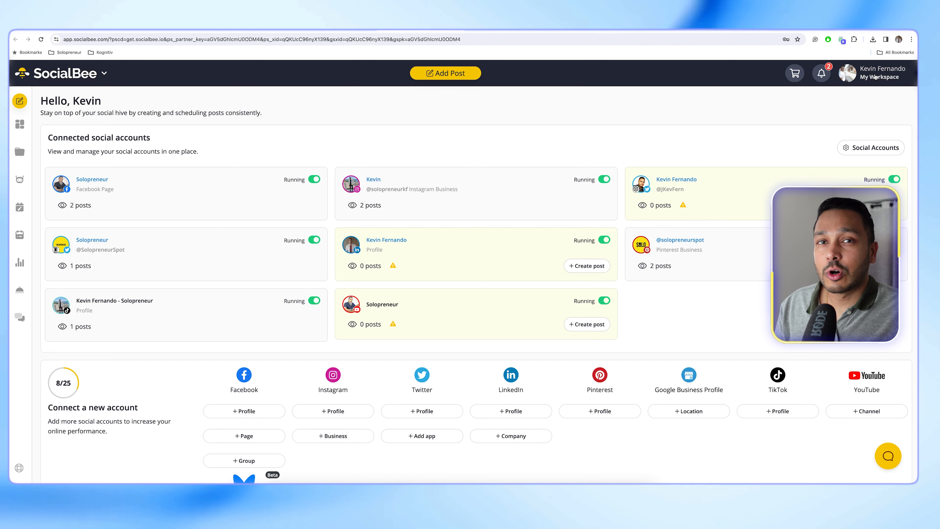
Step: From the account menu's License page, select the monthly $29 Bootstrap plan and start checkout
{"action": "left_click", "coordinate": [873, 73]}
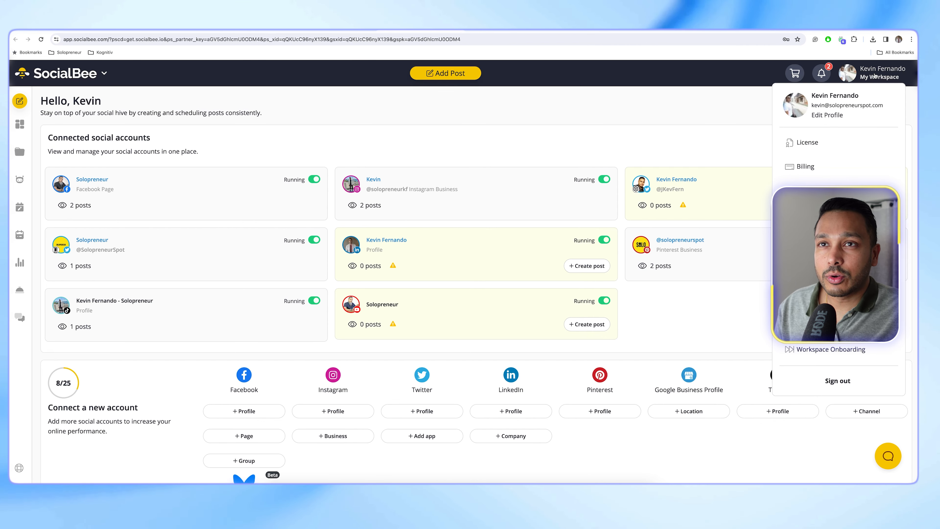
{"action": "left_click", "coordinate": [807, 142]}
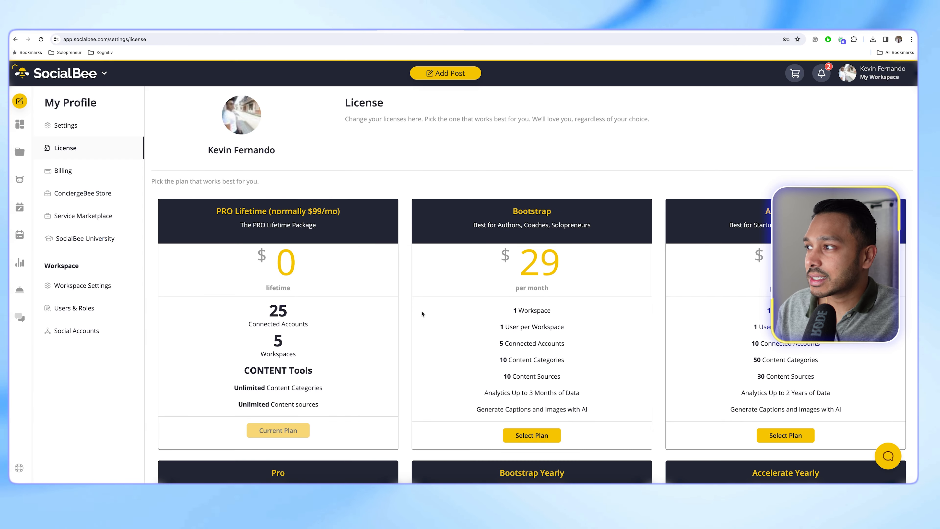
{"action": "scroll", "scroll_direction": "down", "scroll_amount": 3}
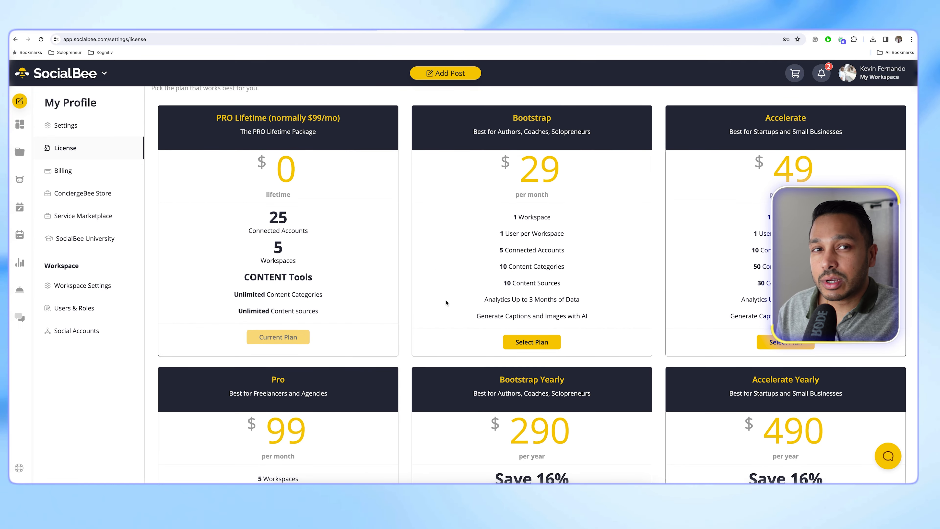
{"action": "left_click", "coordinate": [531, 342]}
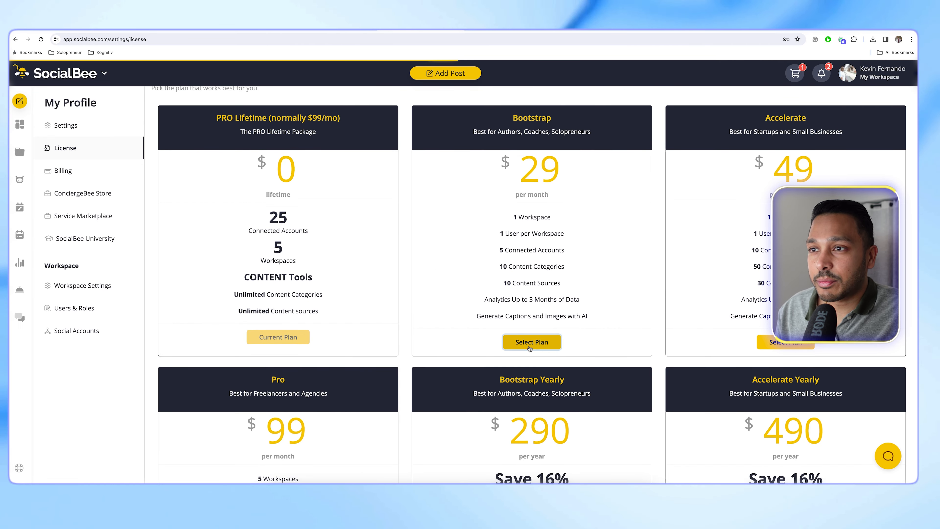
{"action": "left_click", "coordinate": [531, 342]}
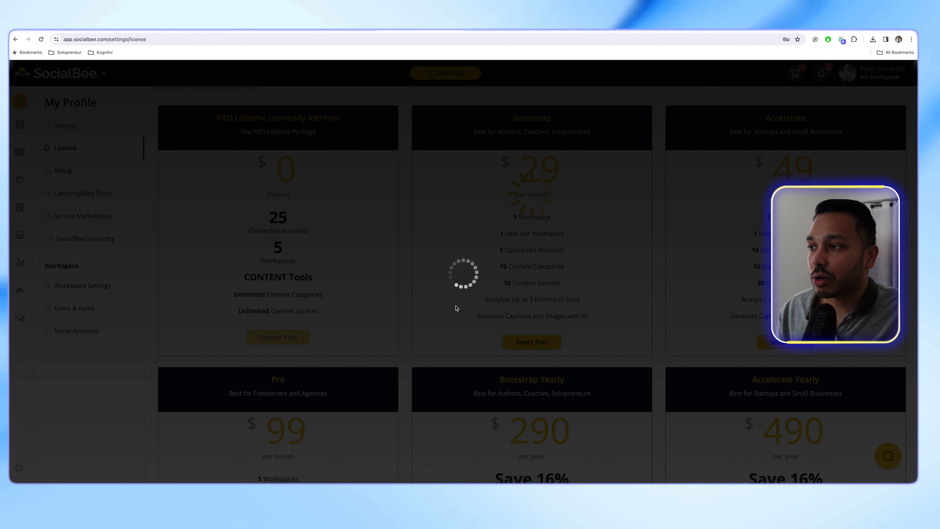
{"action": "left_click", "coordinate": [531, 342]}
{"action": "type", "text": "KEVINF20X12"}
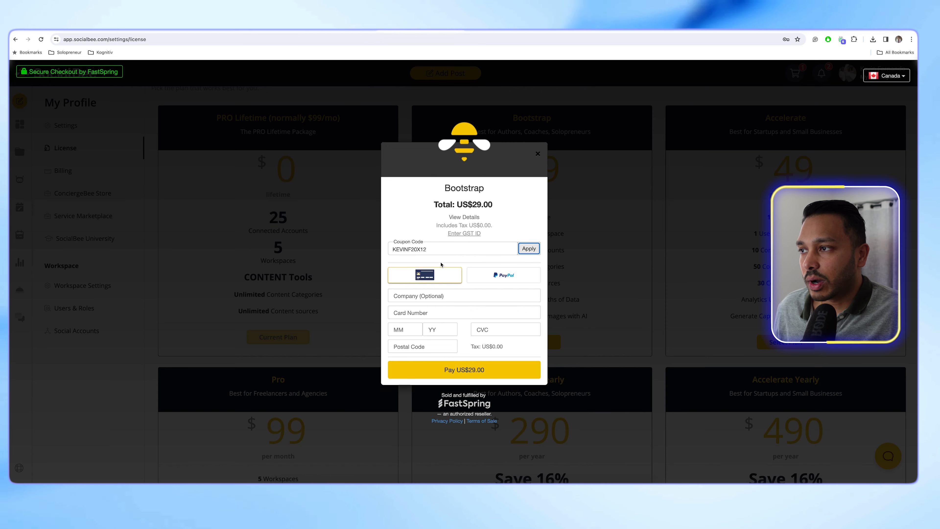
Step: Apply the coupon cutting Bootstrap from US$29.00 to US$23.20, then close checkout unpaid
{"action": "left_click", "coordinate": [528, 249]}
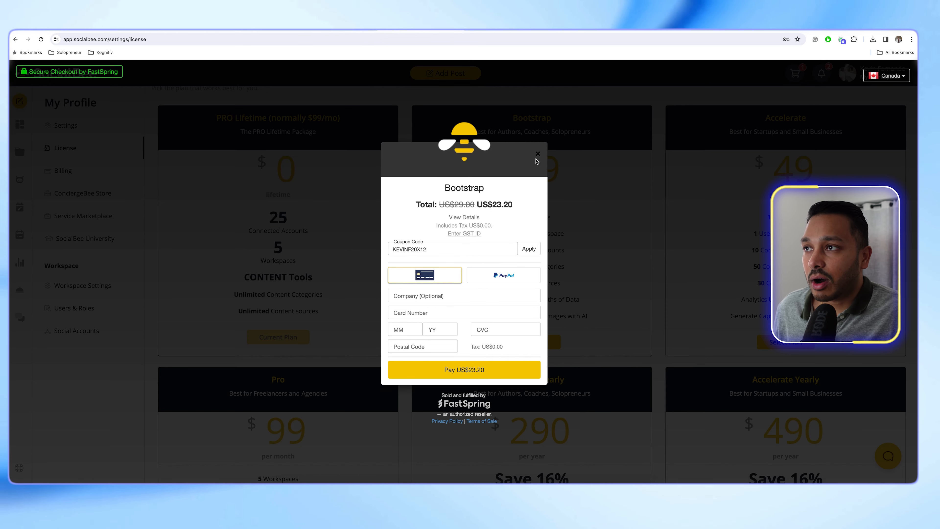
{"action": "left_click", "coordinate": [537, 154]}
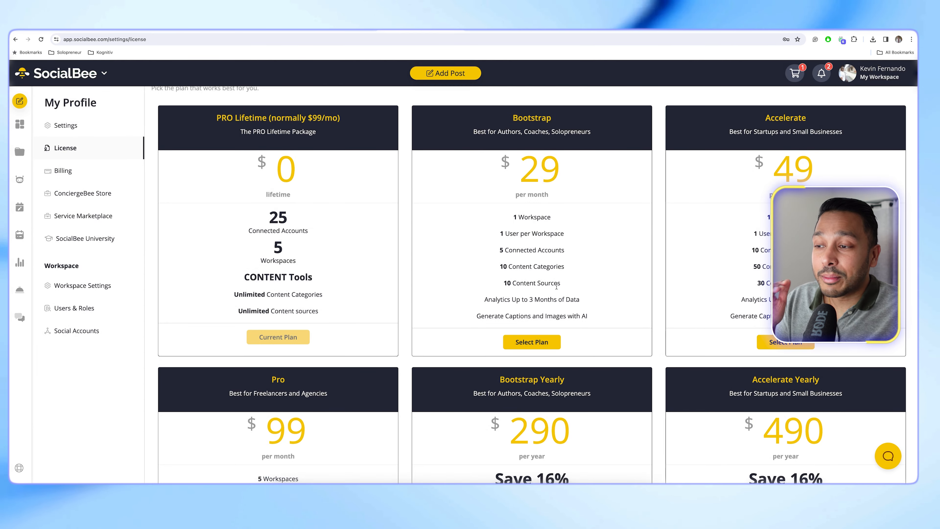
{"action": "scroll", "scroll_direction": "down", "scroll_amount": 3}
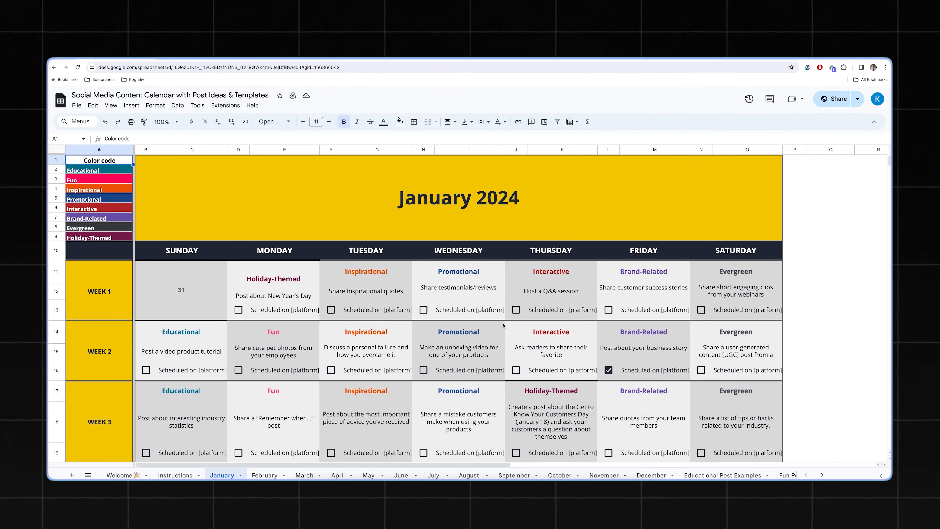
Step: View the January 2024 tab of the Social Media Content Calendar sheet
{"action": "left_click", "coordinate": [675, 475]}
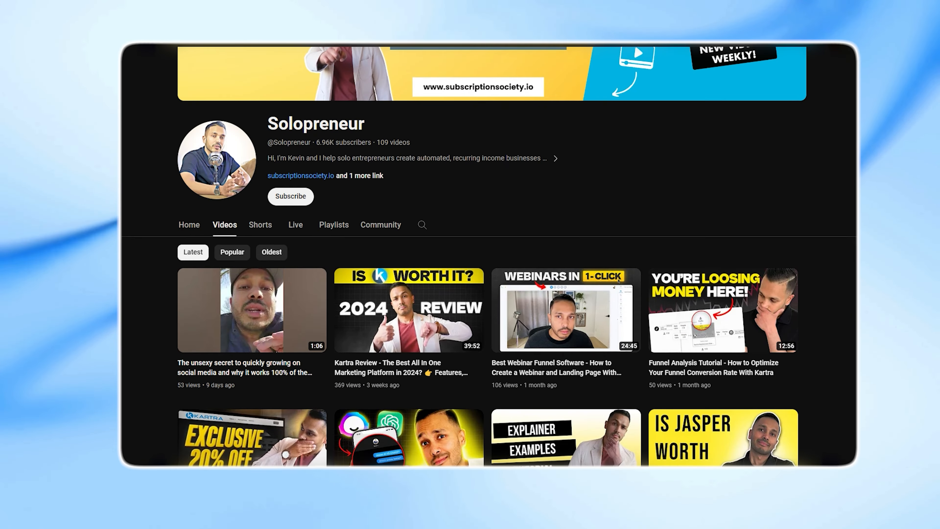
Step: Scroll the Solopreneur channel's Videos tab down to older Kartra and Jasper AI tutorials
{"action": "scroll", "scroll_direction": "down", "scroll_amount": 3}
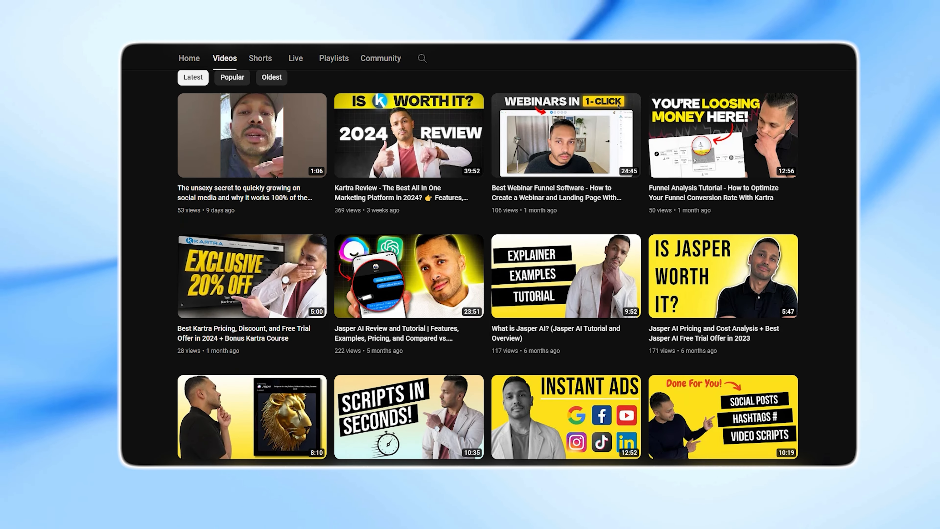
{"action": "scroll", "scroll_direction": "down", "scroll_amount": 3}
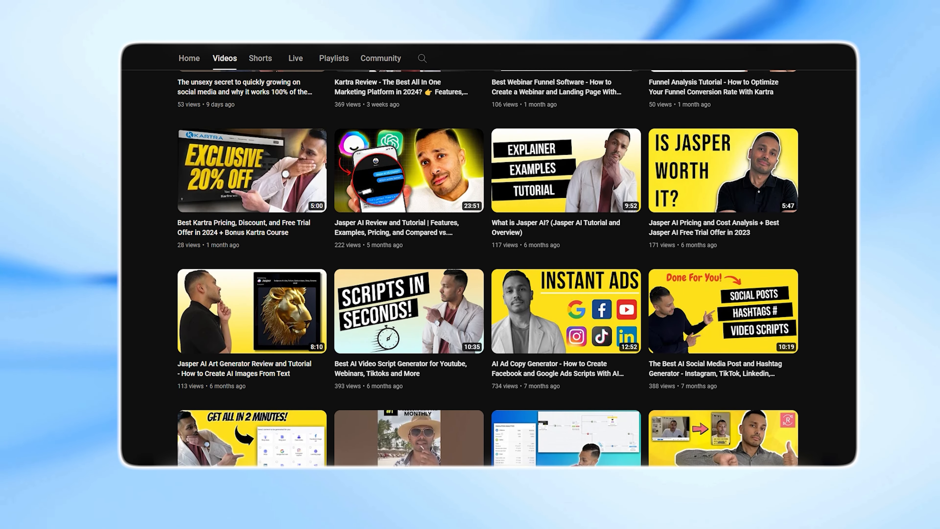